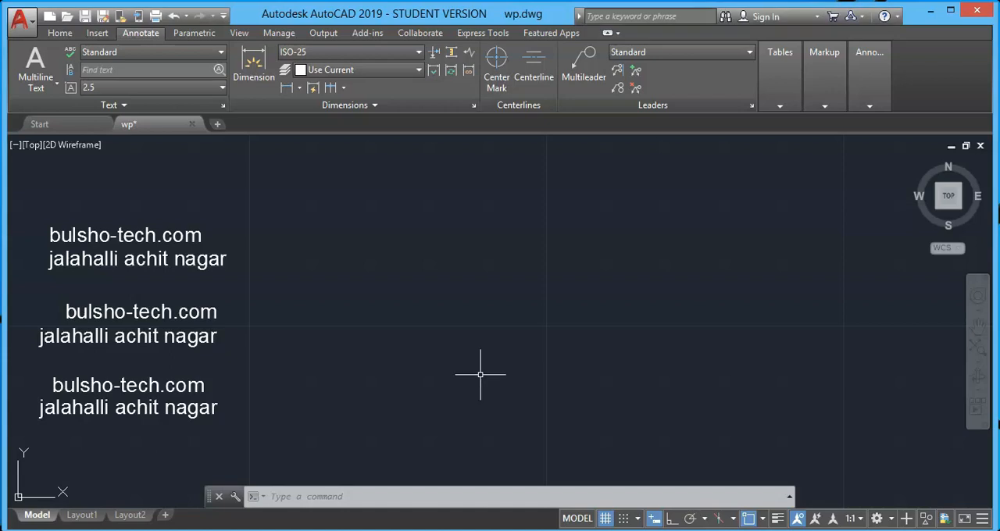
mouse_move(373, 327)
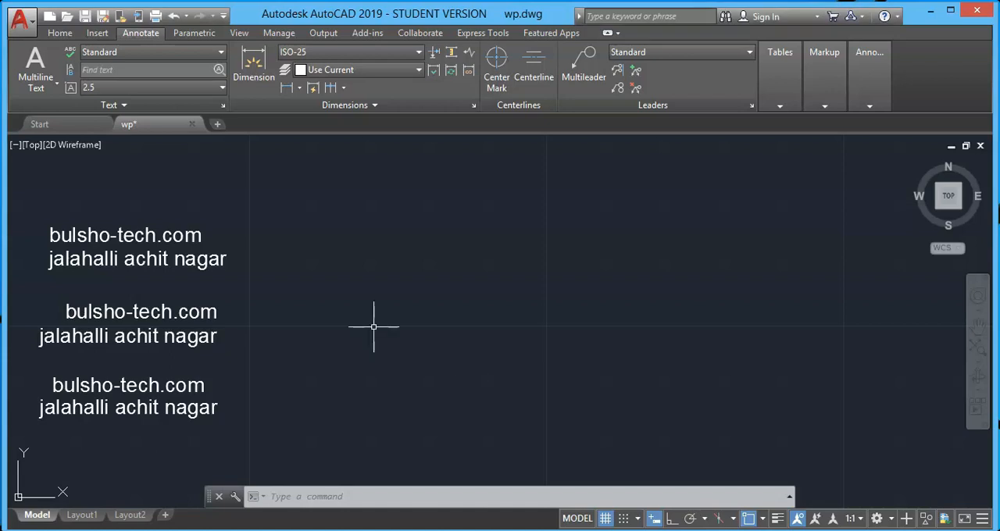
mouse_move(584, 328)
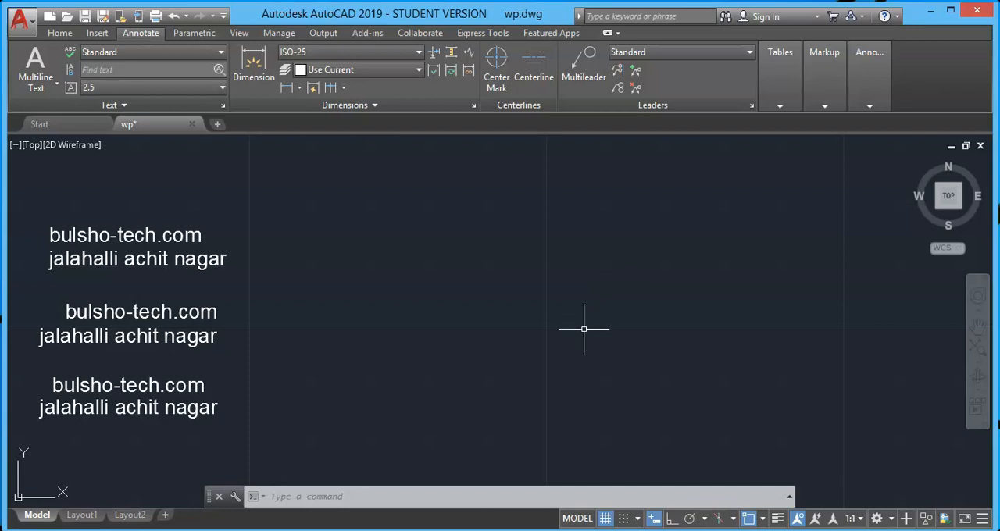
mouse_move(556, 343)
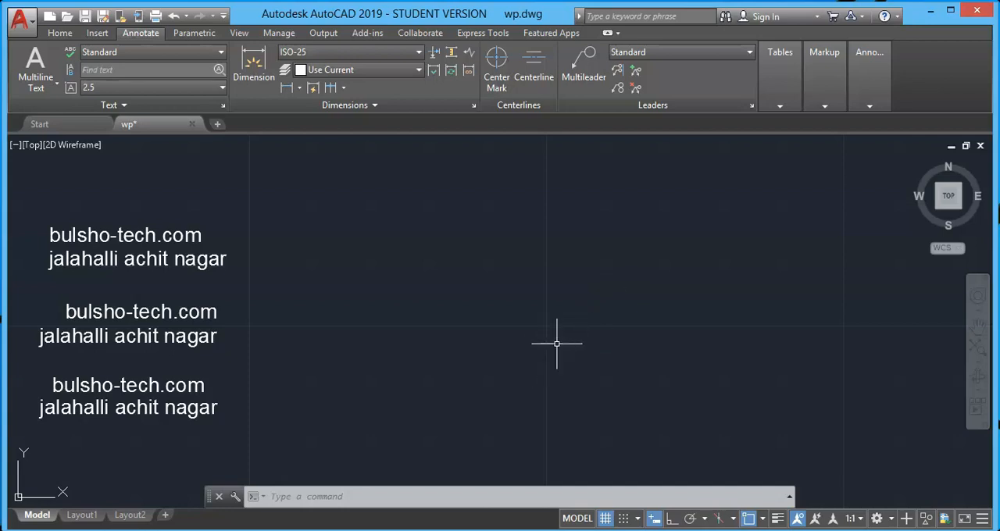
mouse_move(591, 385)
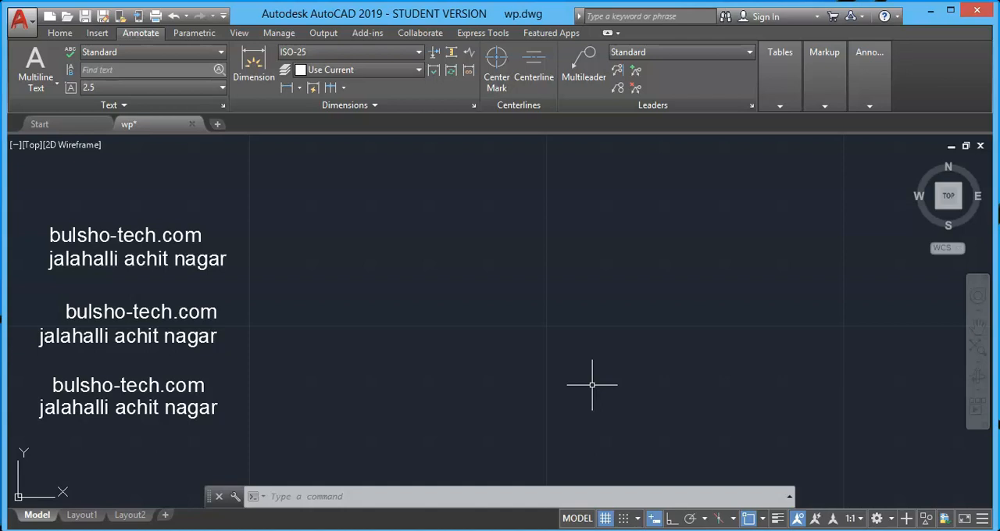
mouse_move(585, 385)
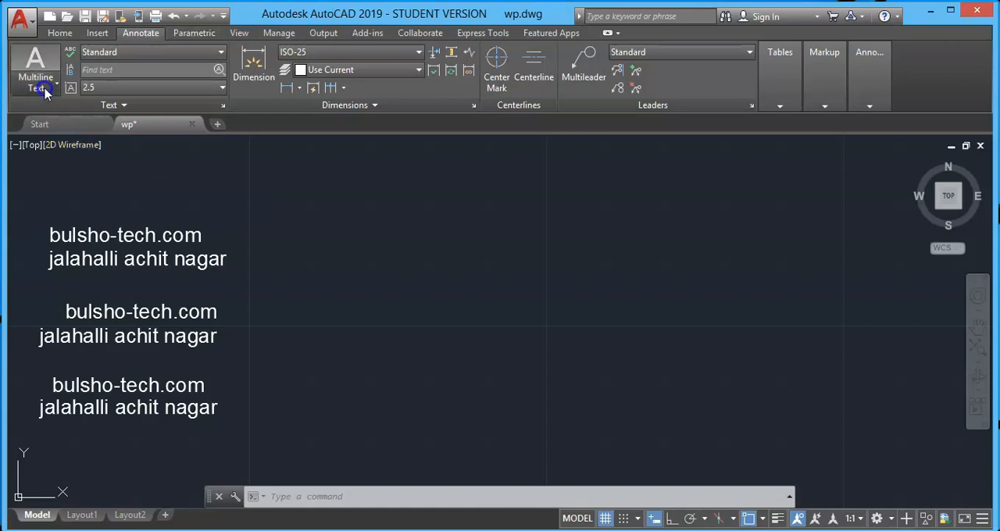
Start Multiline Text and define the box by two corners right of the top block.
click(36, 76)
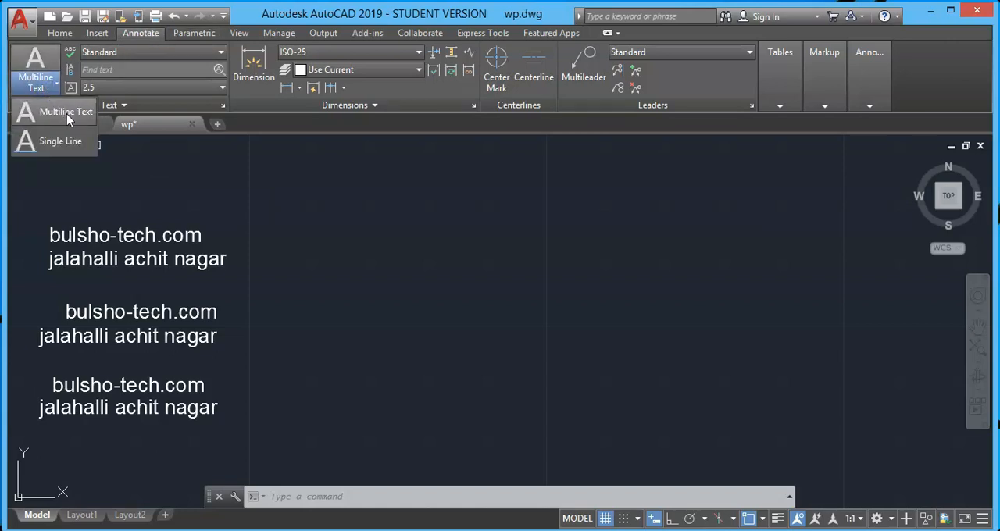
mouse_move(144, 37)
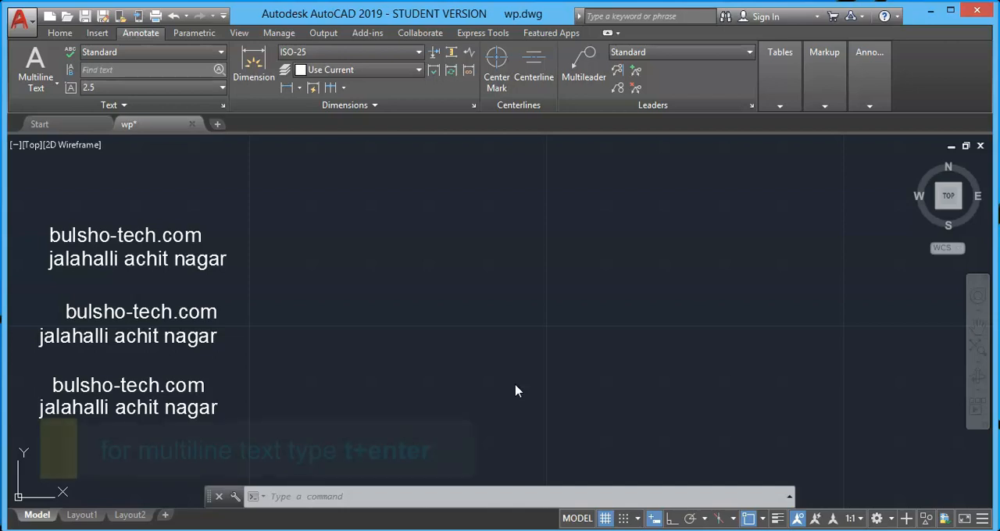
text(t corner:)
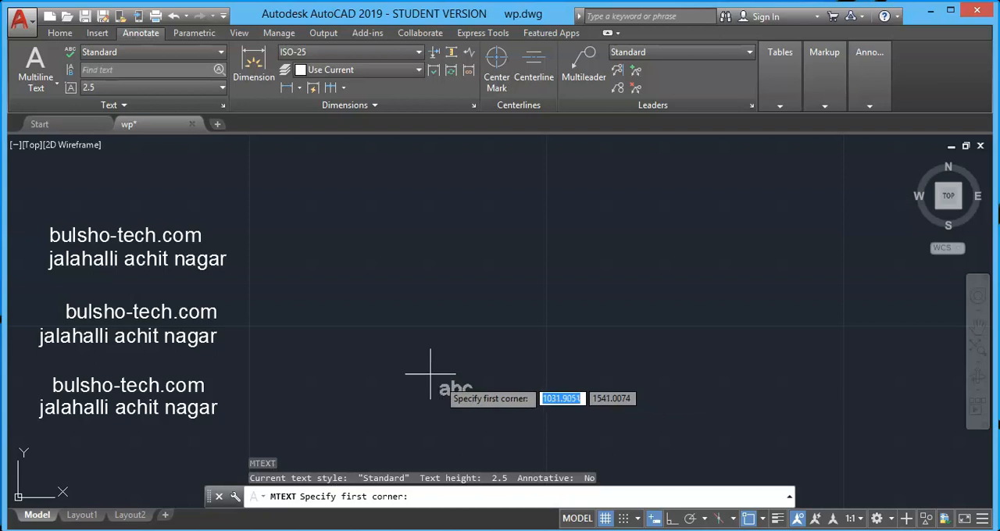
mouse_move(325, 266)
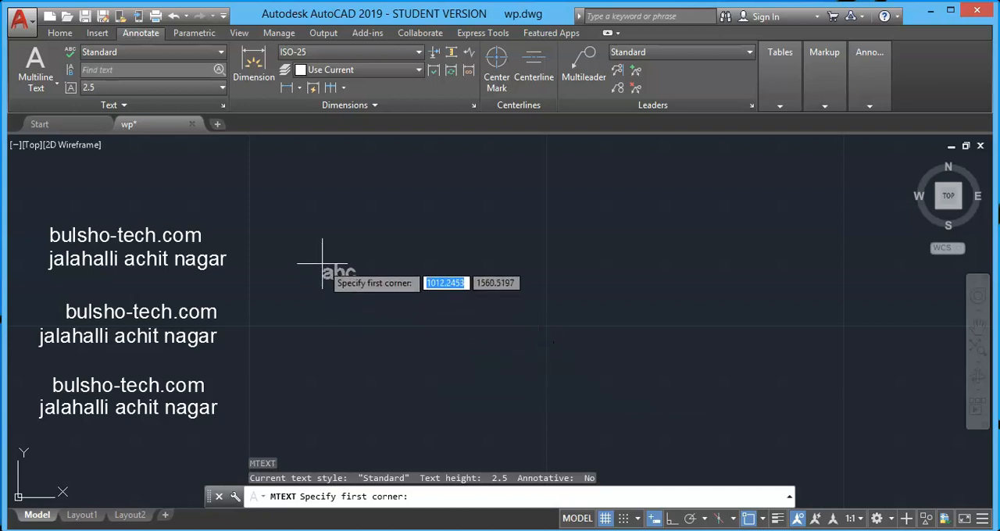
mouse_move(315, 263)
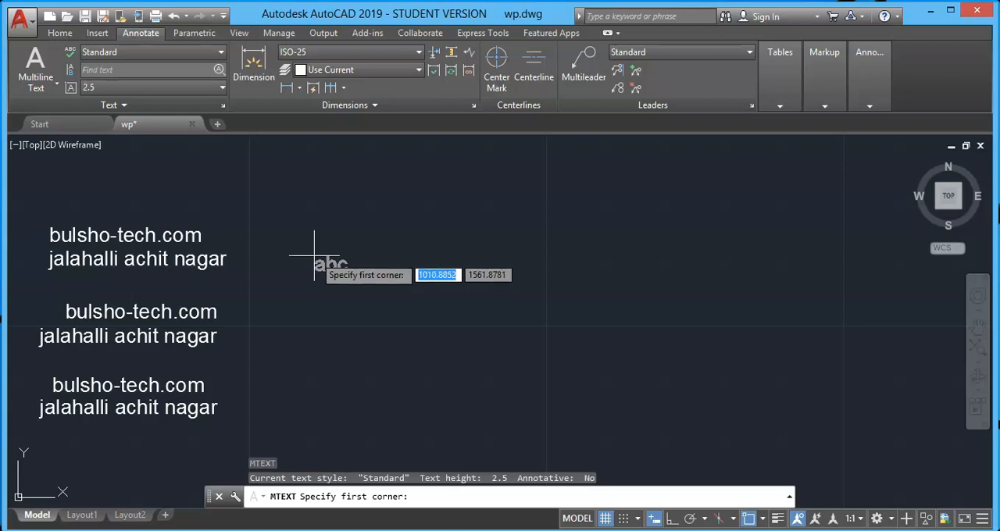
mouse_move(295, 250)
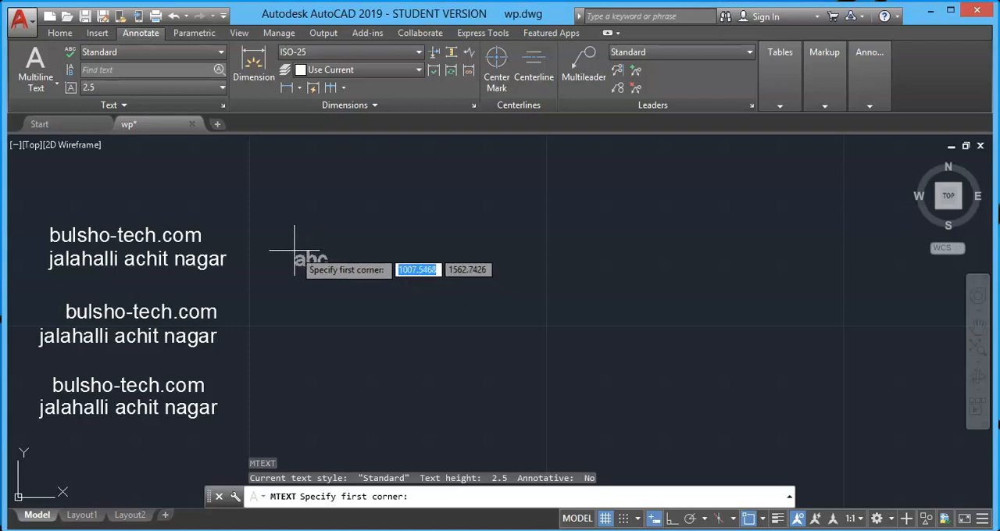
mouse_move(295, 242)
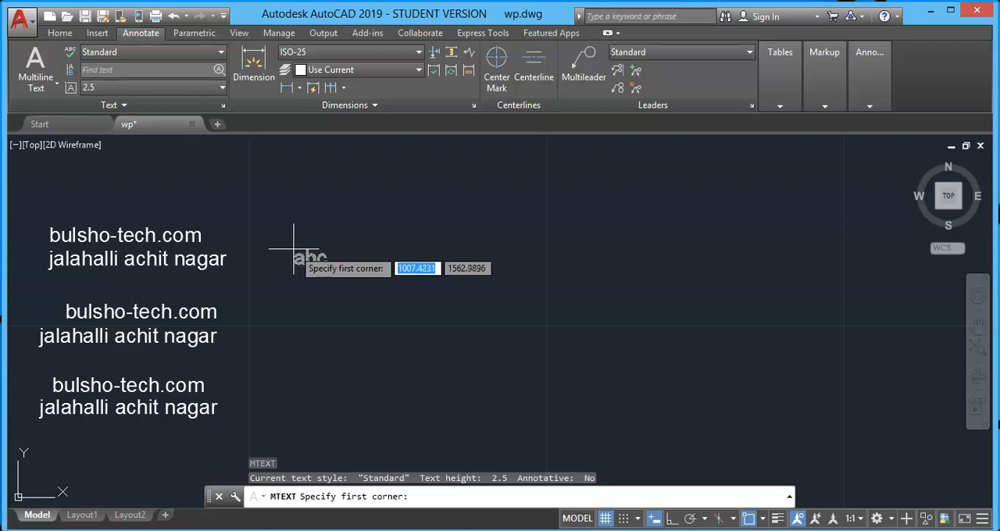
click(294, 237)
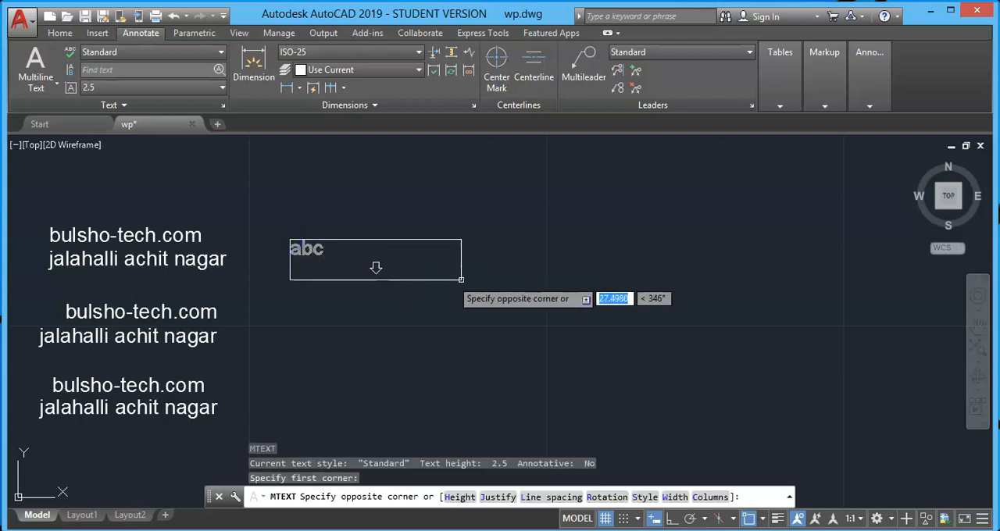
mouse_move(435, 292)
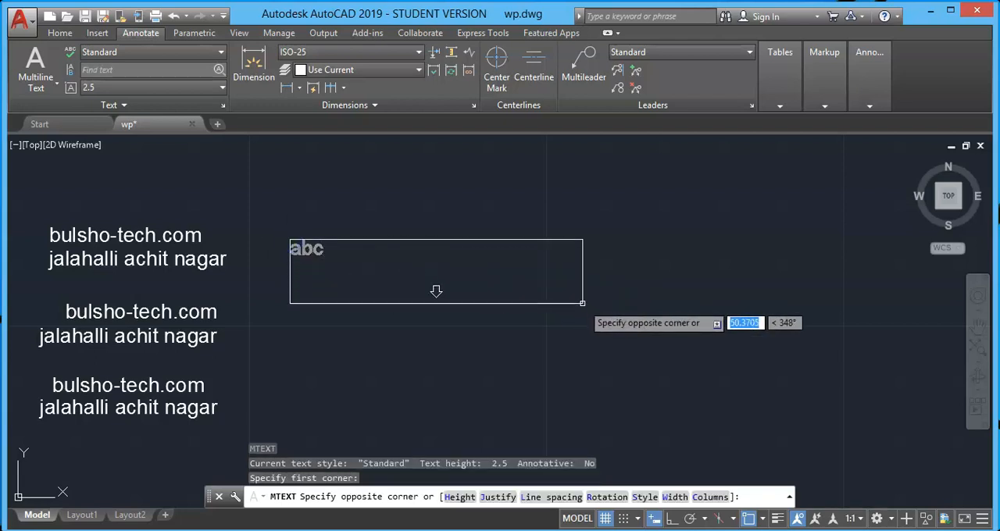
click(581, 303)
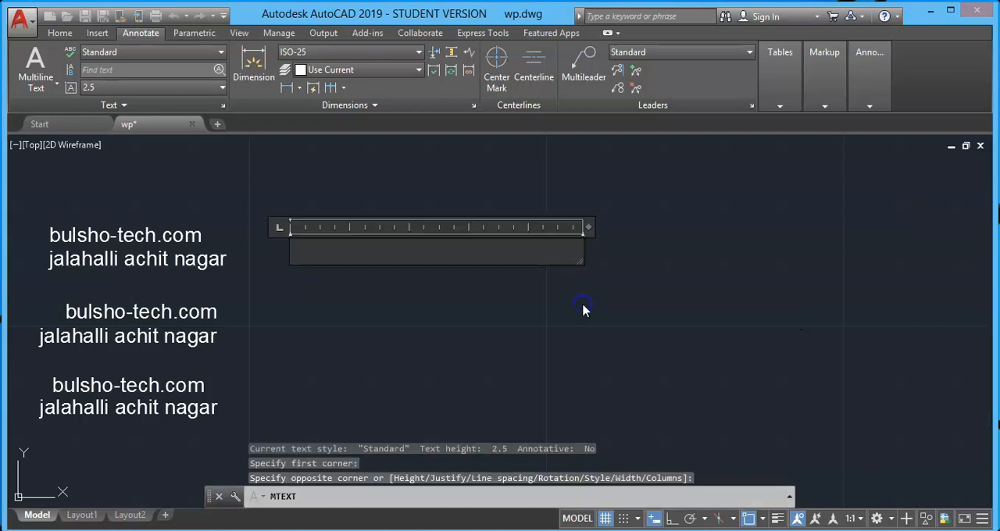
mouse_move(497, 242)
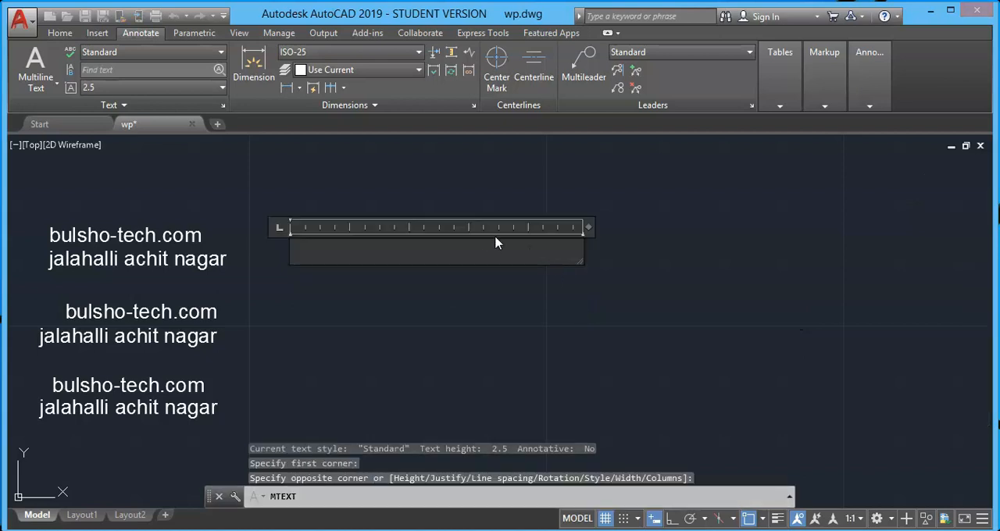
Enter 'bulsho-tech.com' and 'jalahalli achit nagar' and commit the new text block.
click(436, 242)
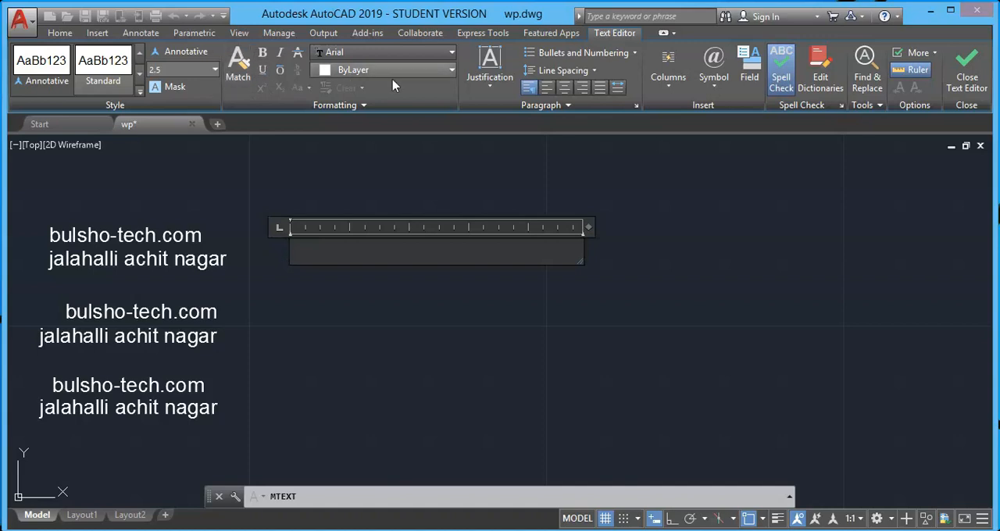
text(bulsho)
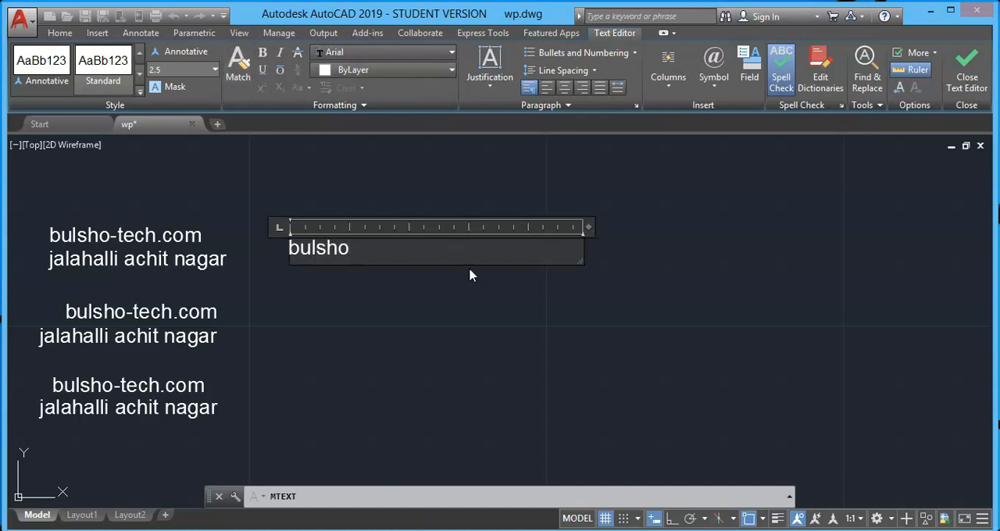
text(-tech.com)
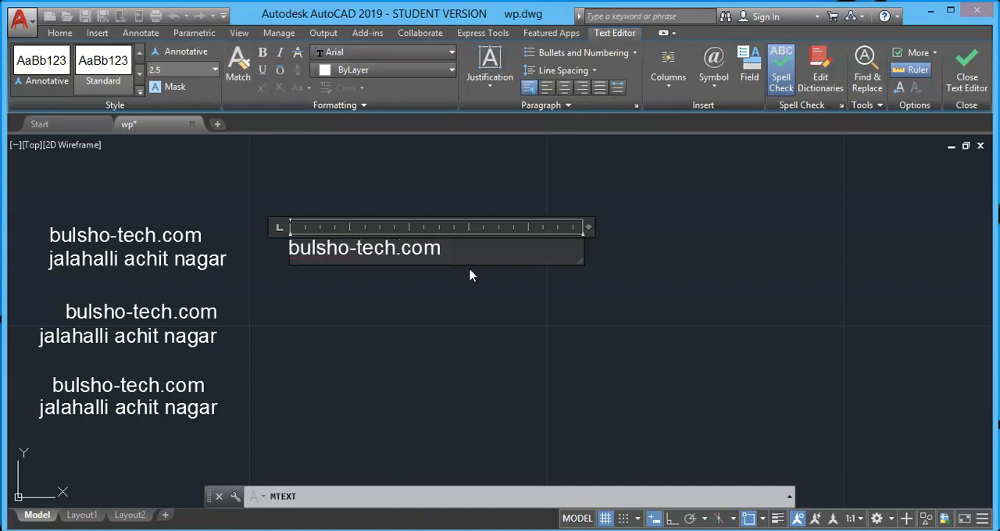
text(jalahalli)
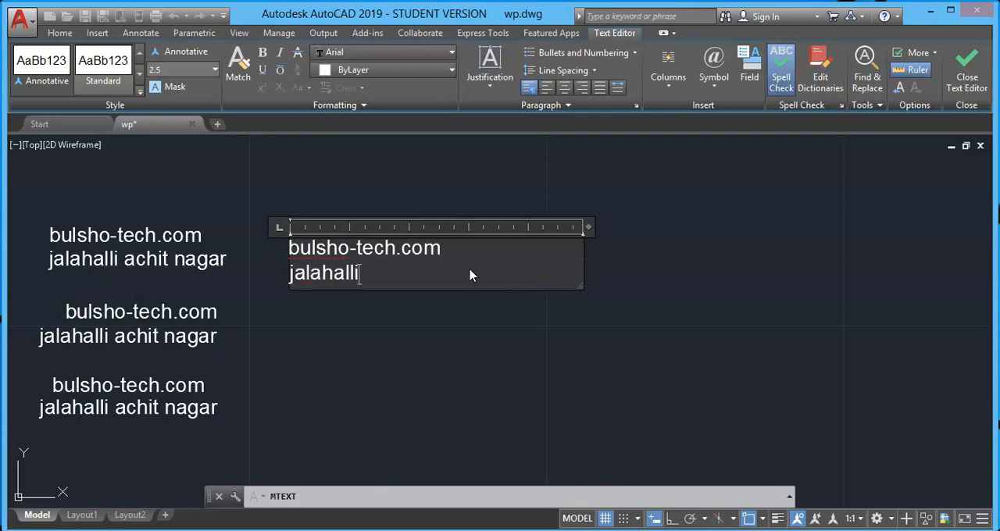
text(achit nagar)
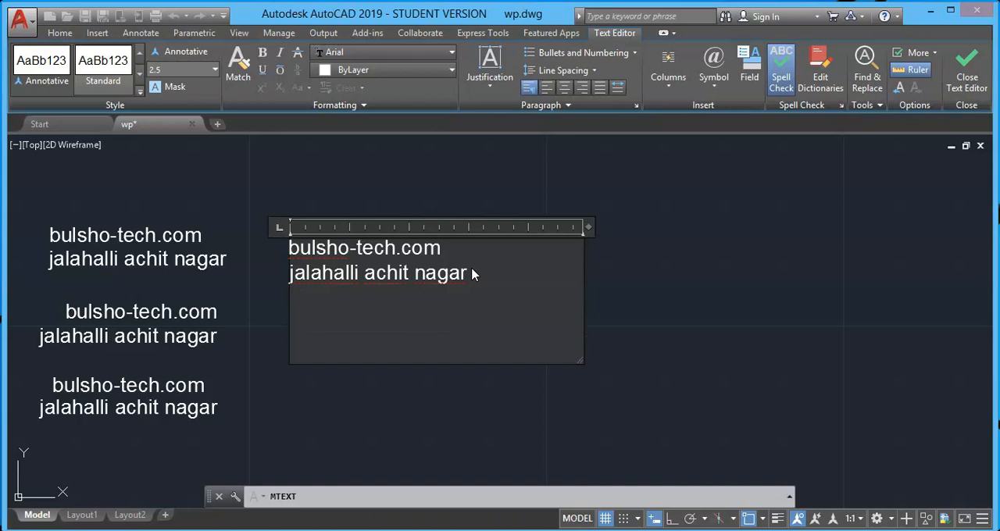
click(290, 350)
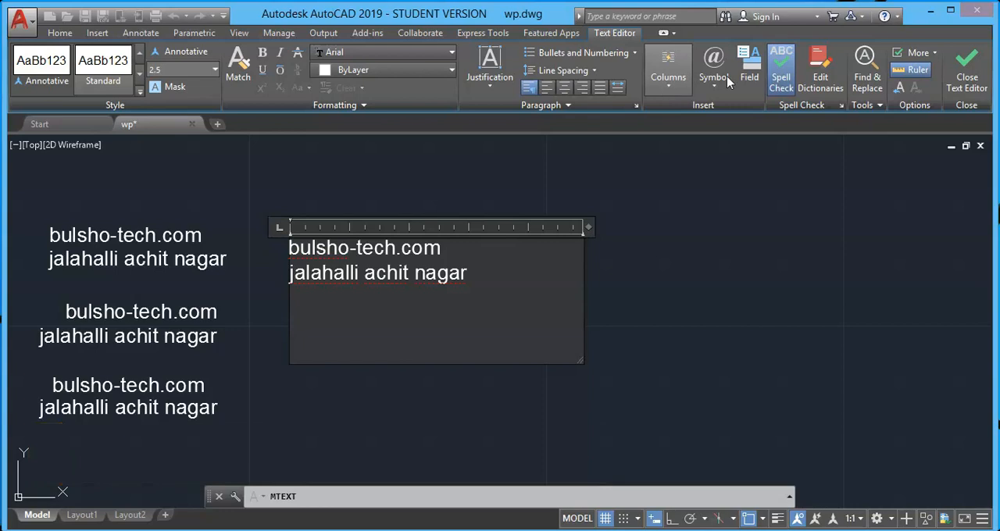
click(965, 66)
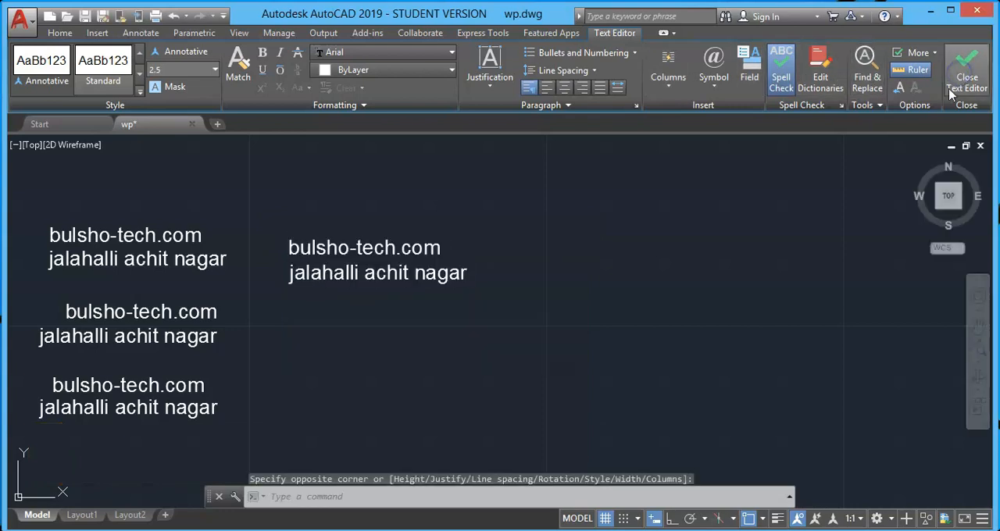
Set swiss as current text style, change the top-left second line, then deselect.
click(966, 66)
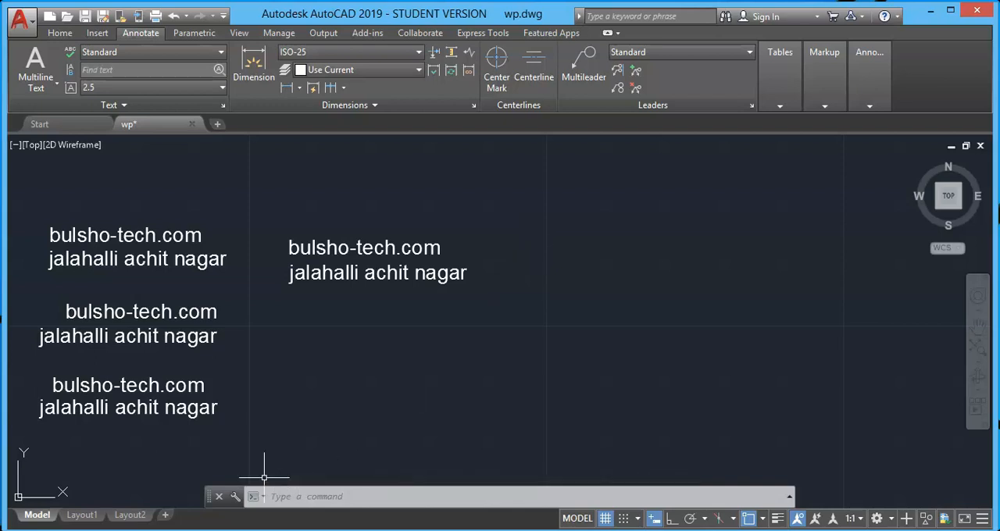
mouse_move(509, 286)
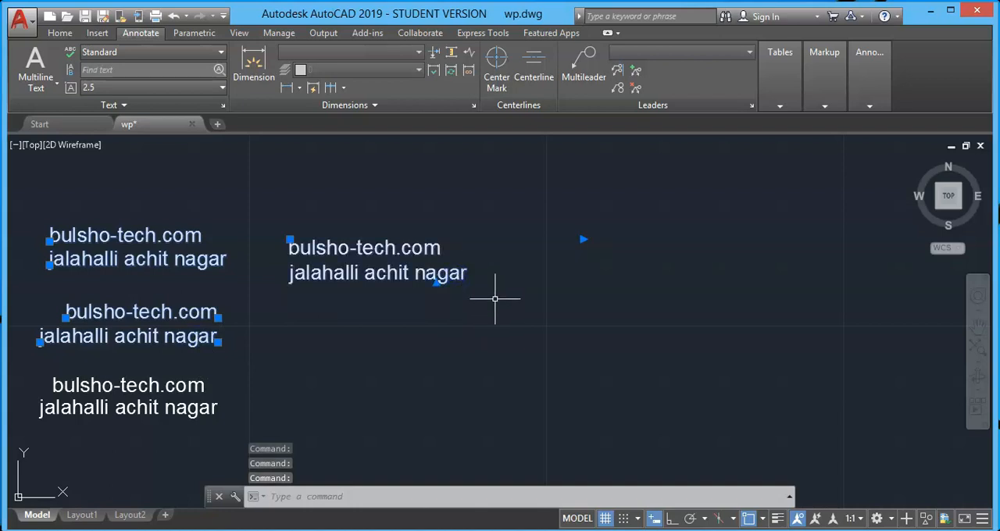
mouse_move(478, 279)
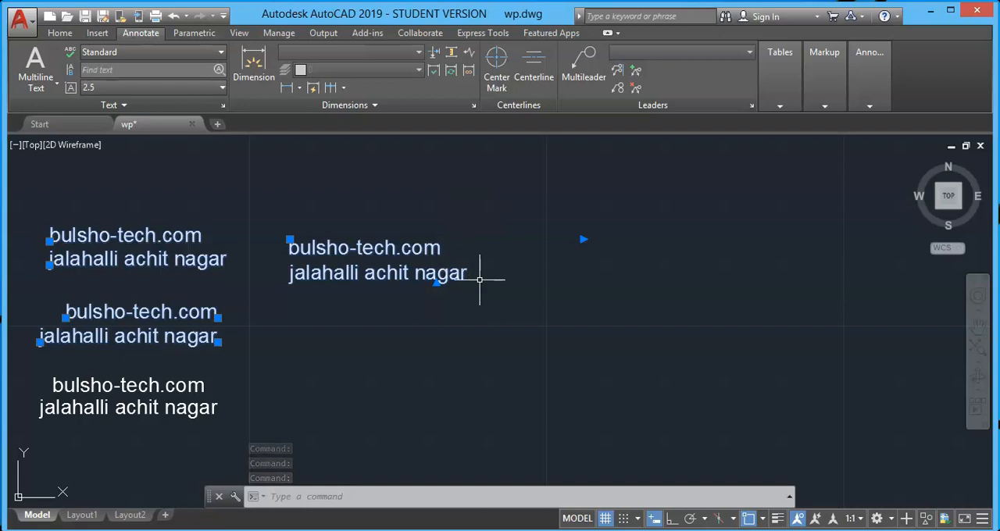
key(Escape)
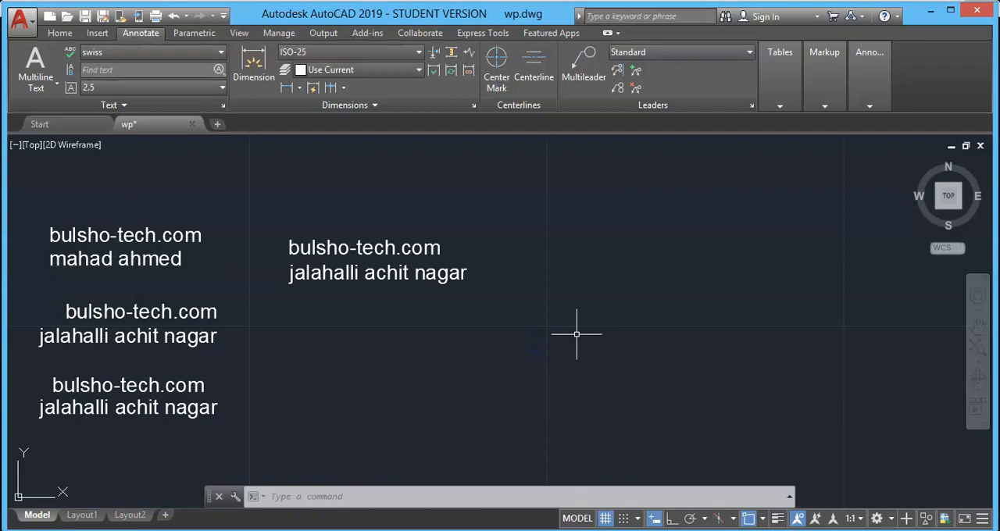
Start MTEXT with middle-right justification and define its box below the upper middle block.
click(34, 69)
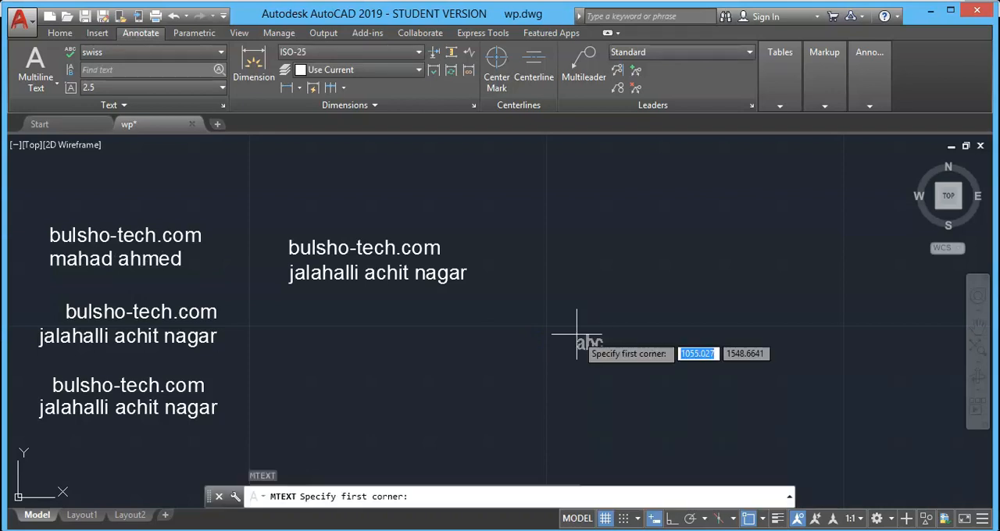
mouse_move(315, 316)
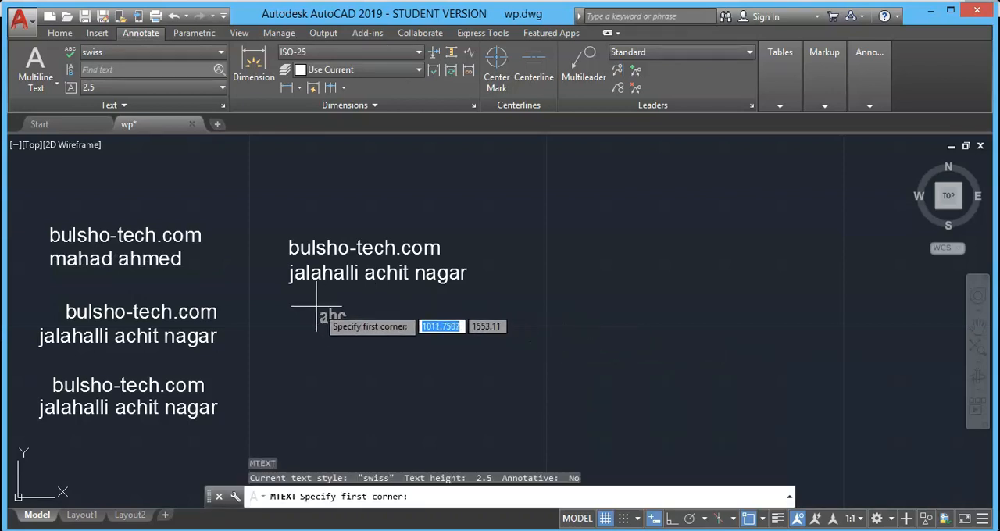
click(316, 311)
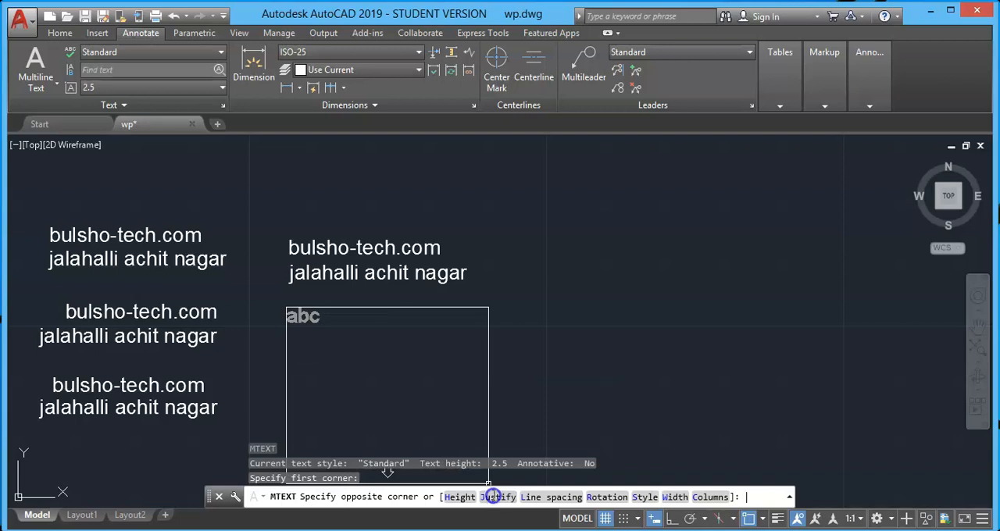
click(500, 497)
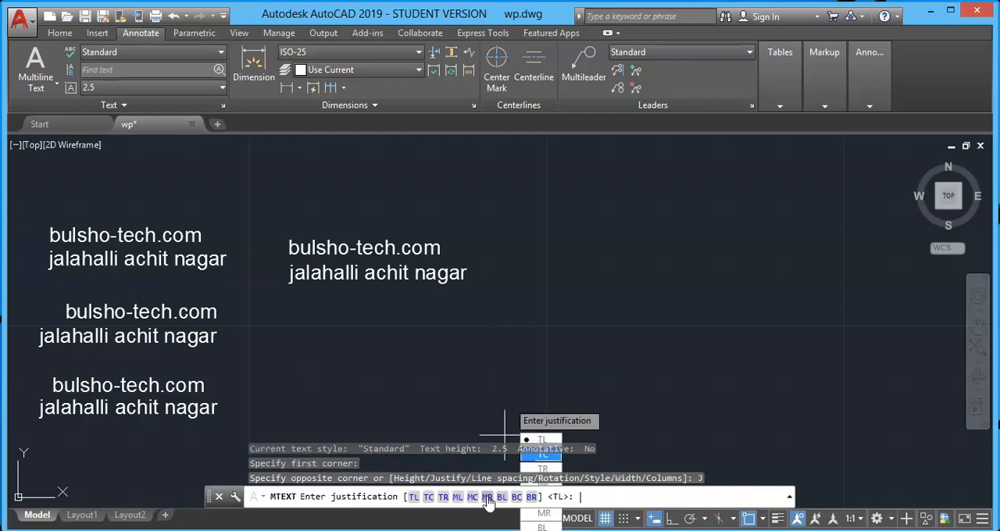
click(542, 512)
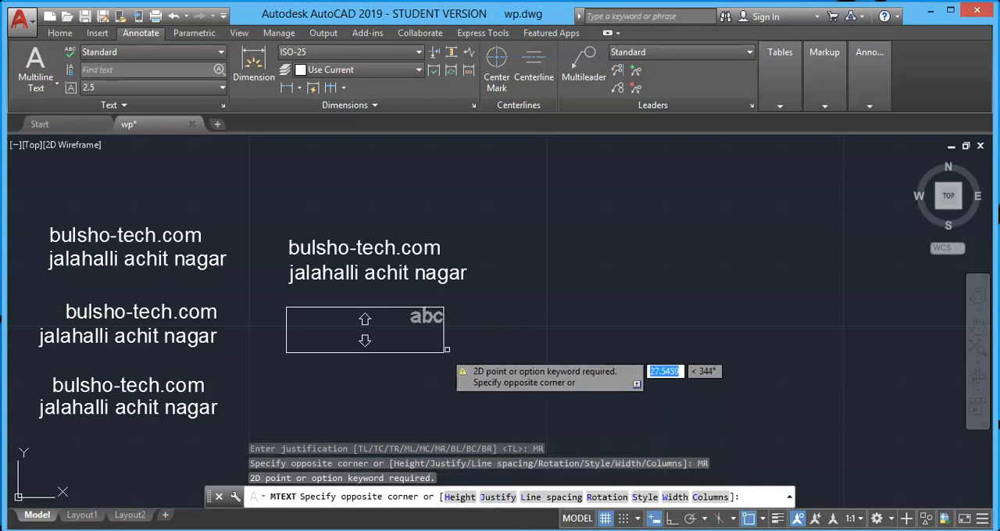
mouse_move(384, 318)
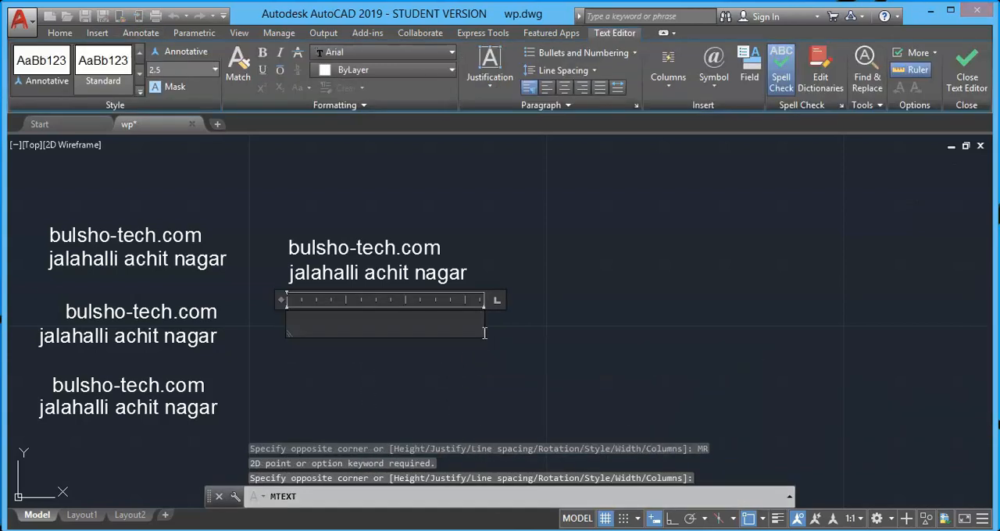
Enter 'bulsho-tech.com' and 'jalahalli achit nagar' and commit the right-aligned block.
text(bulsho-)
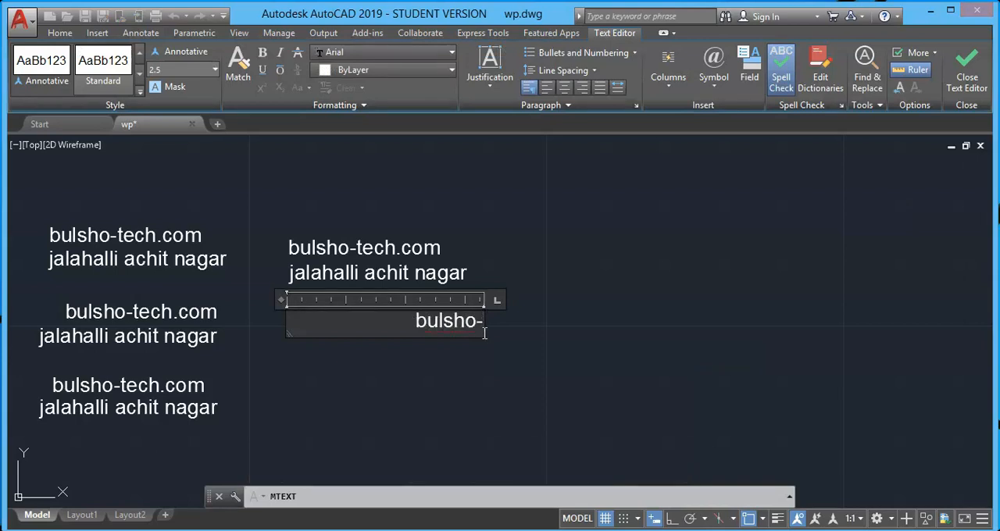
text(tech.com)
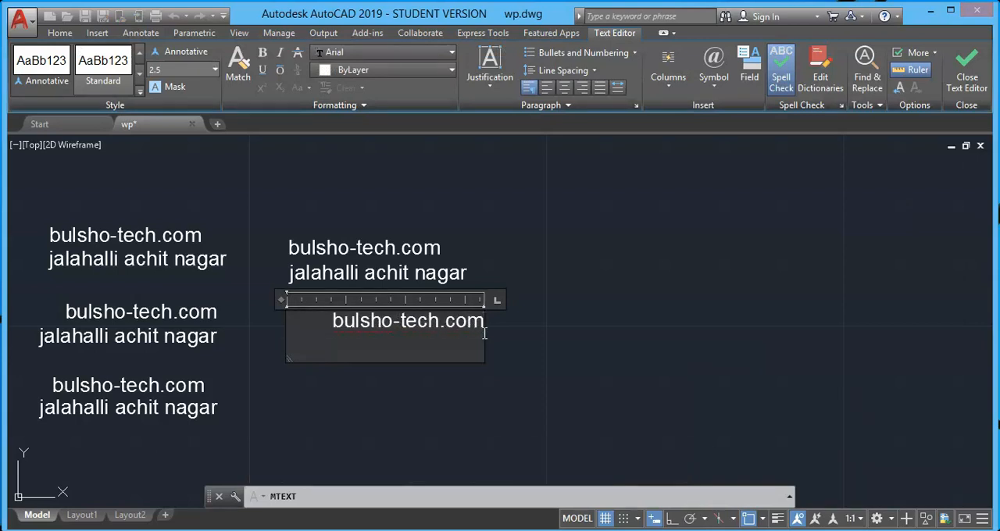
text(jalahalli)
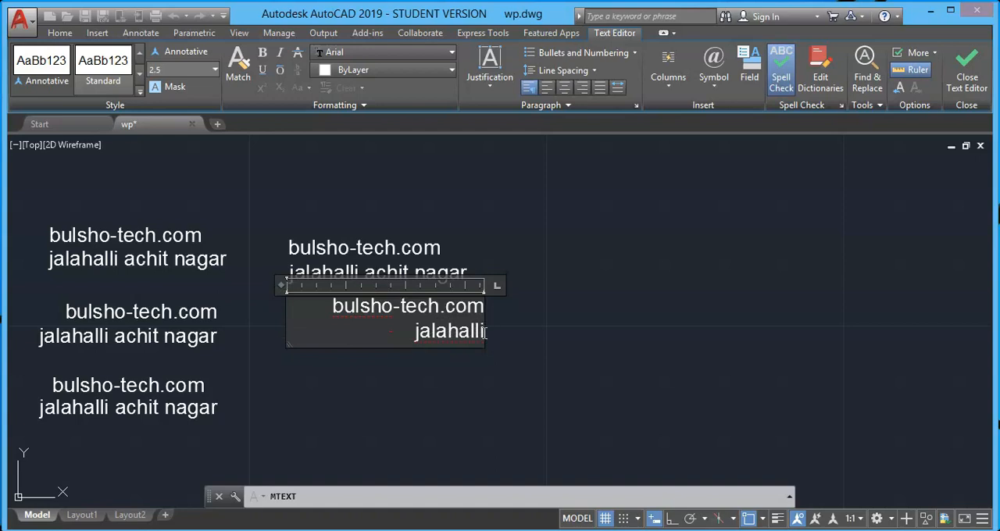
text(achit nagar)
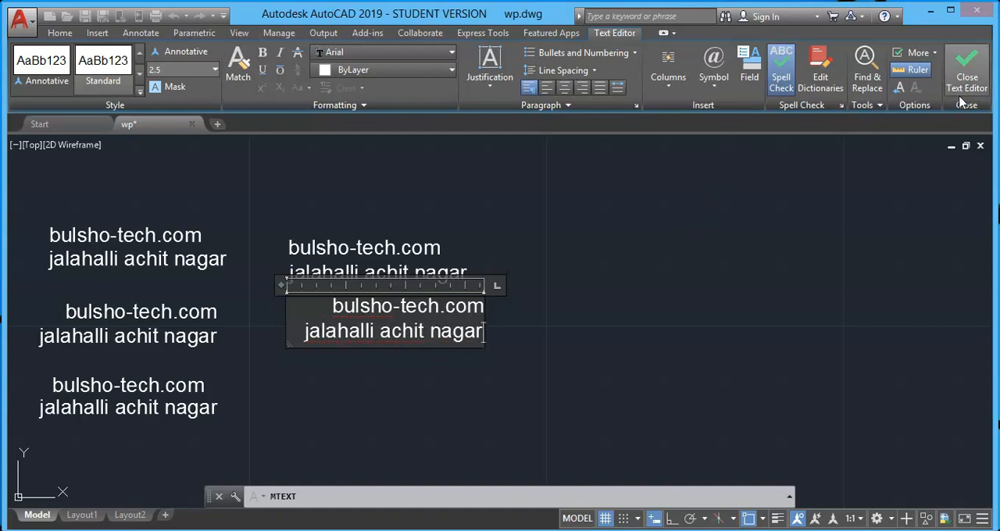
click(965, 70)
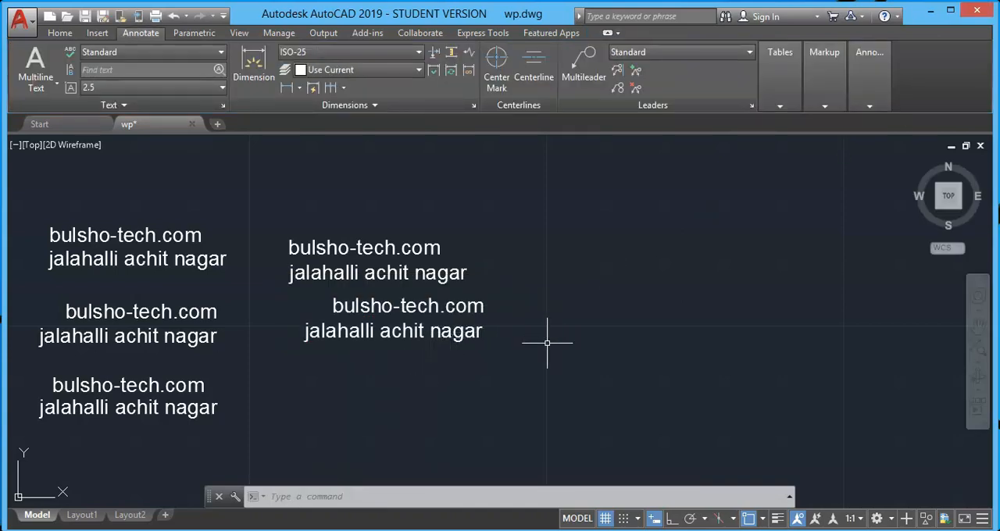
mouse_move(540, 352)
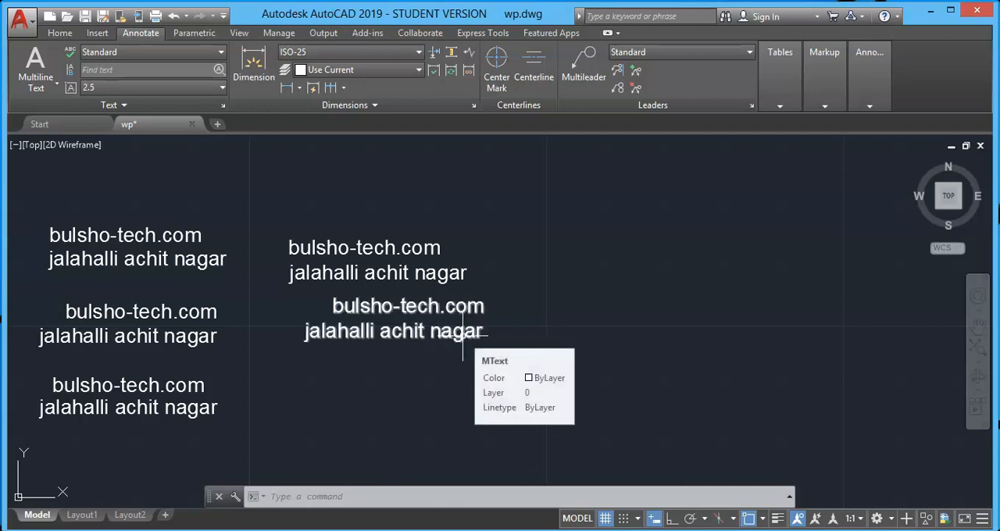
Reopen the fifth block for editing and set its text colour to Green.
click(394, 319)
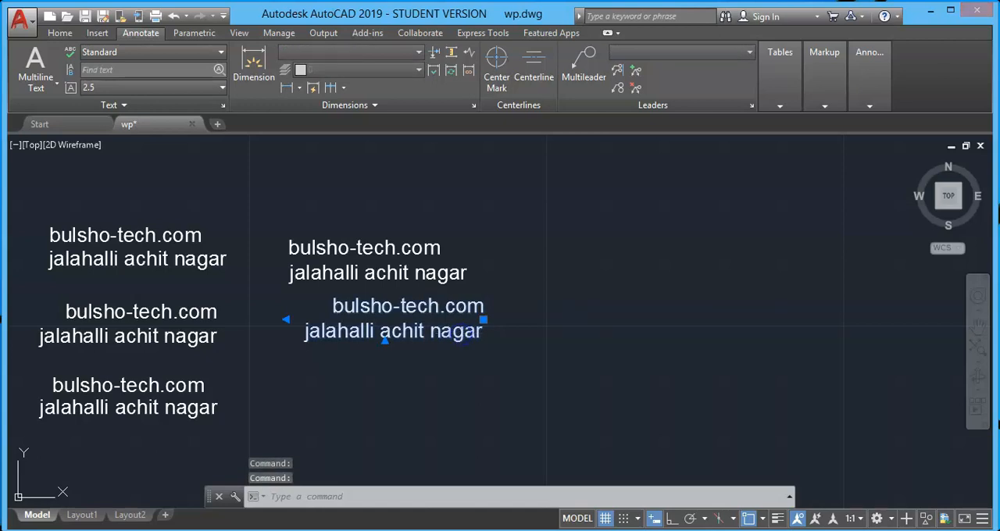
double_click(394, 331)
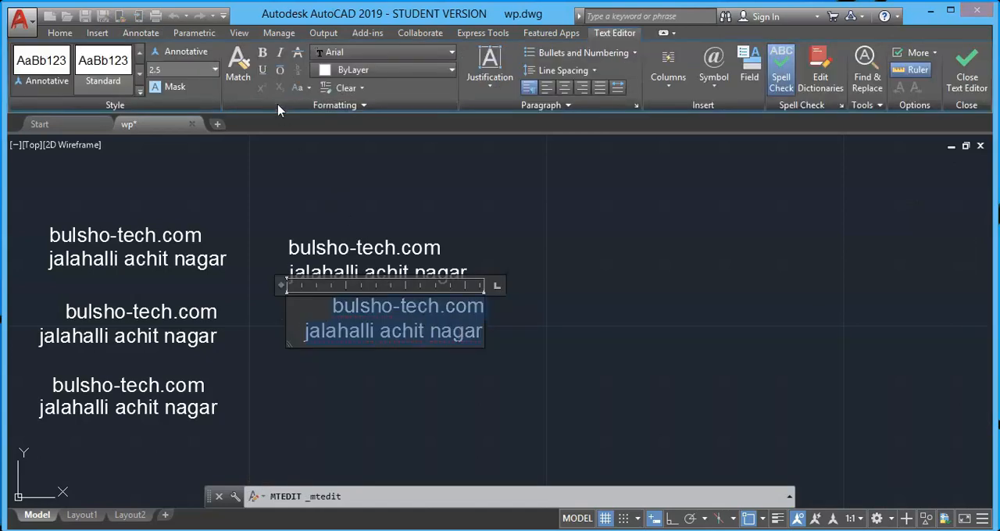
click(263, 53)
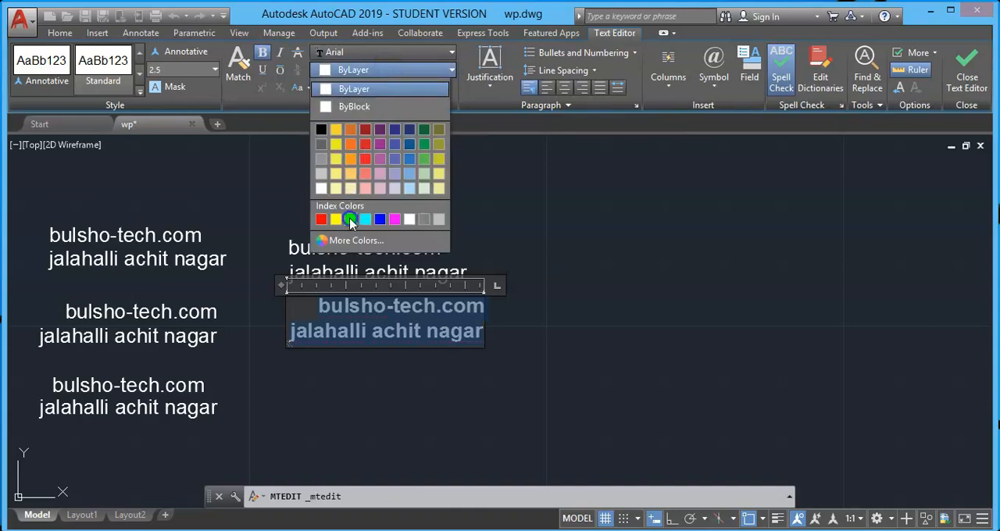
click(350, 218)
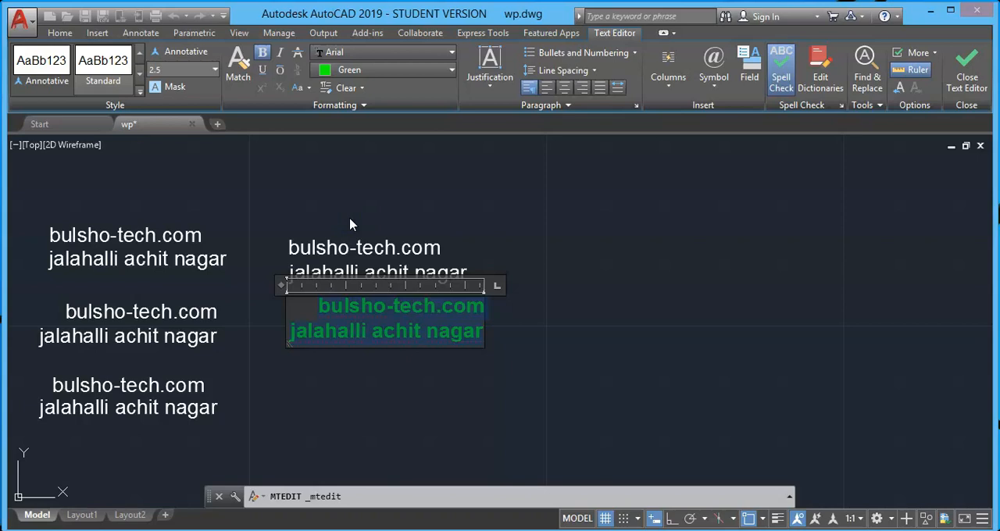
mouse_move(447, 309)
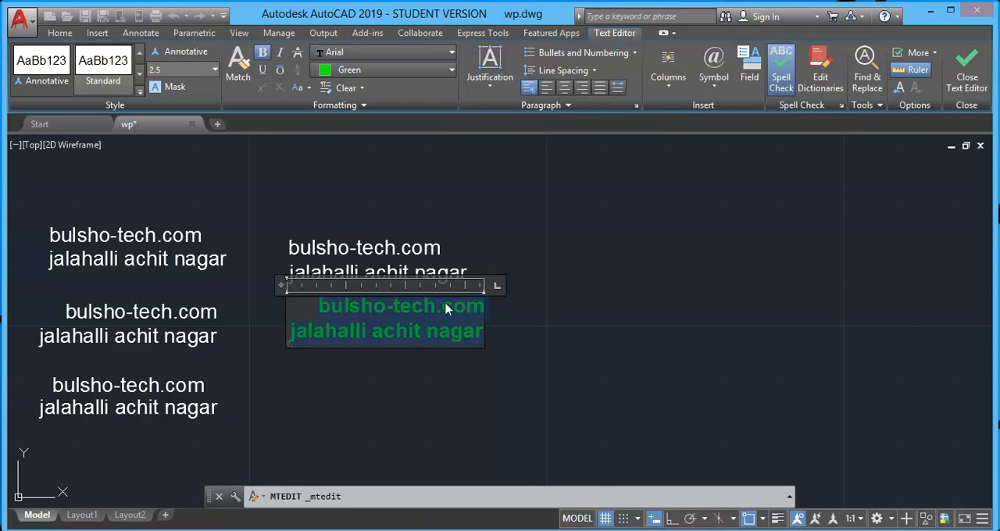
Convert the green text to UPPERCASE via the context menu's Change Case.
right_click(445, 309)
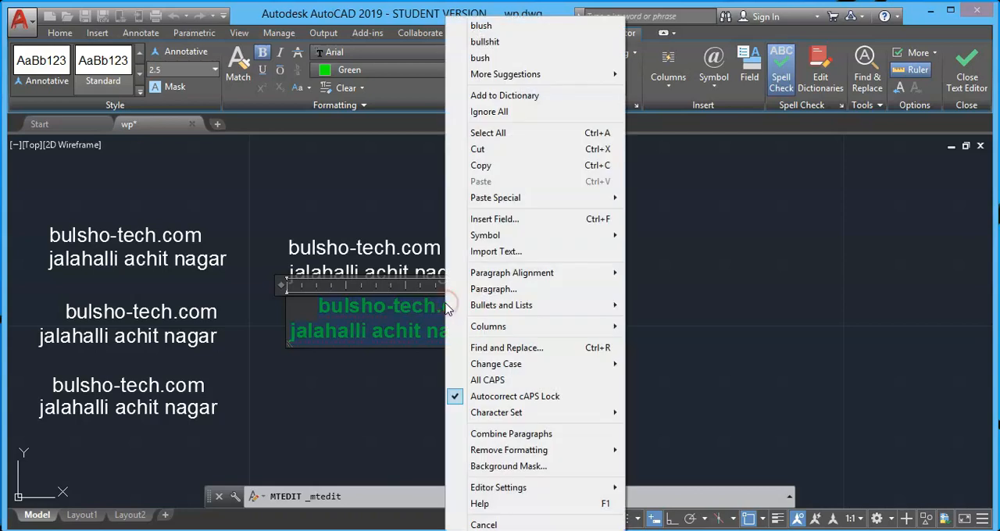
mouse_move(497, 364)
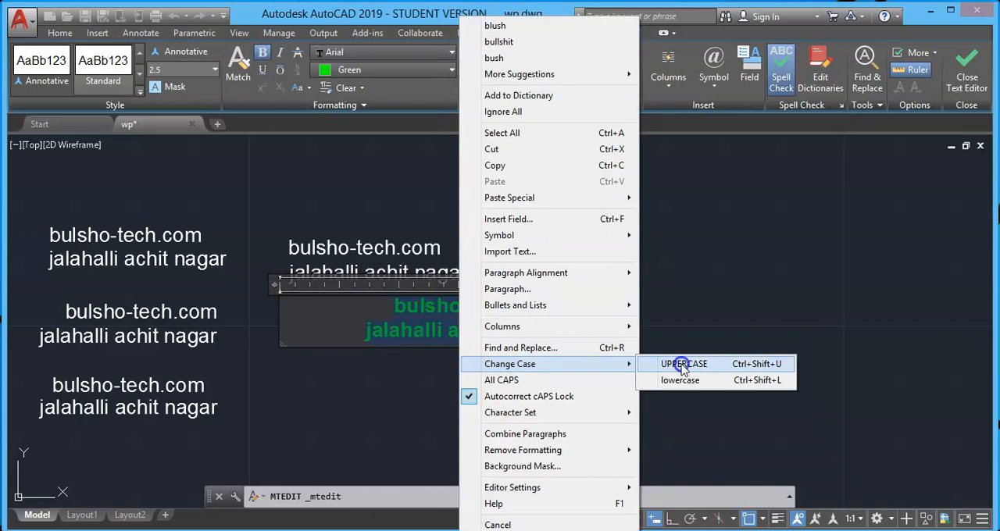
click(684, 362)
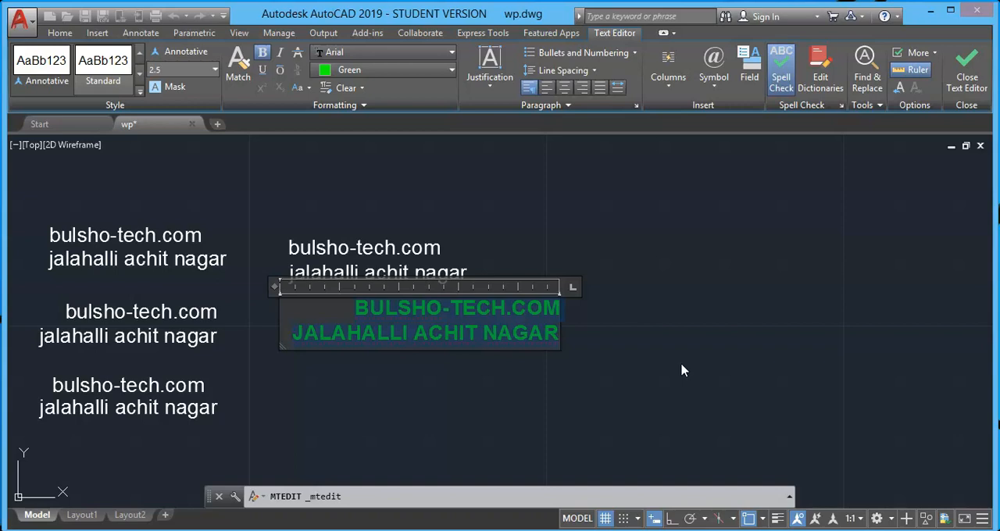
mouse_move(597, 350)
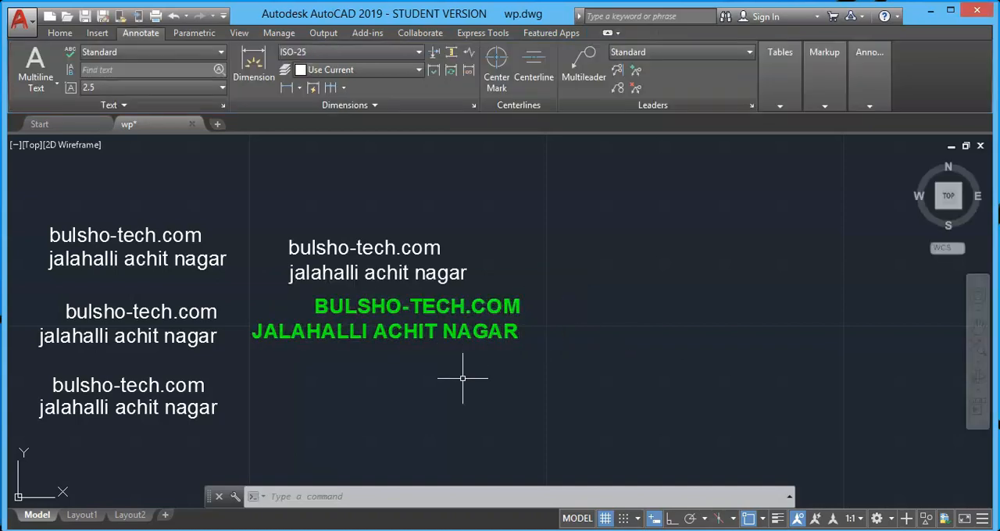
Create a middle-centre justified block reading 'bulsho-tech.com' and 'jalahalli achit nagar' and commit it.
text(T)
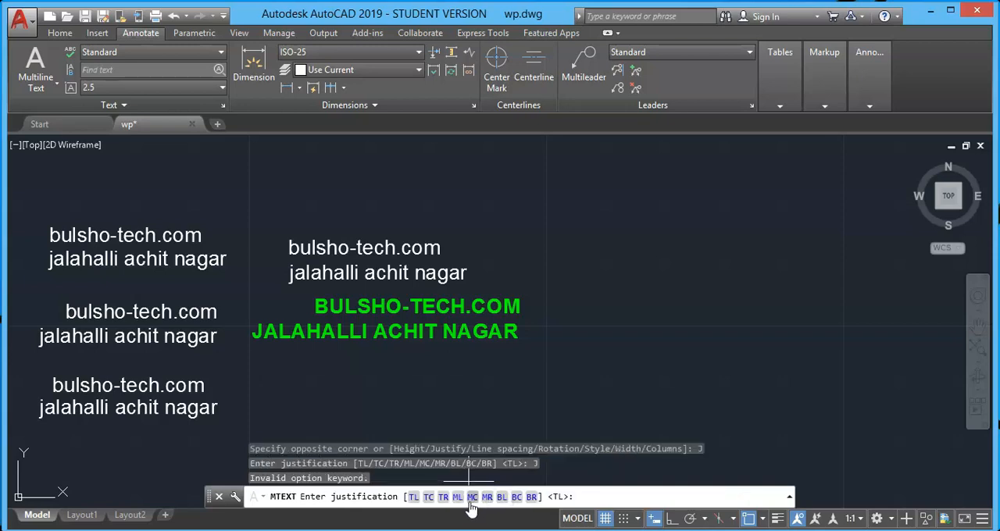
click(472, 497)
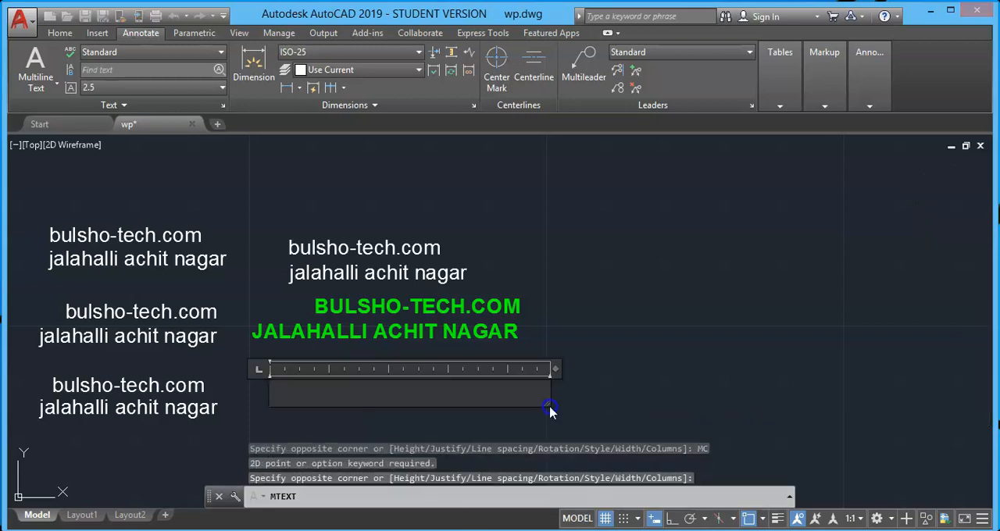
text(bulsho)
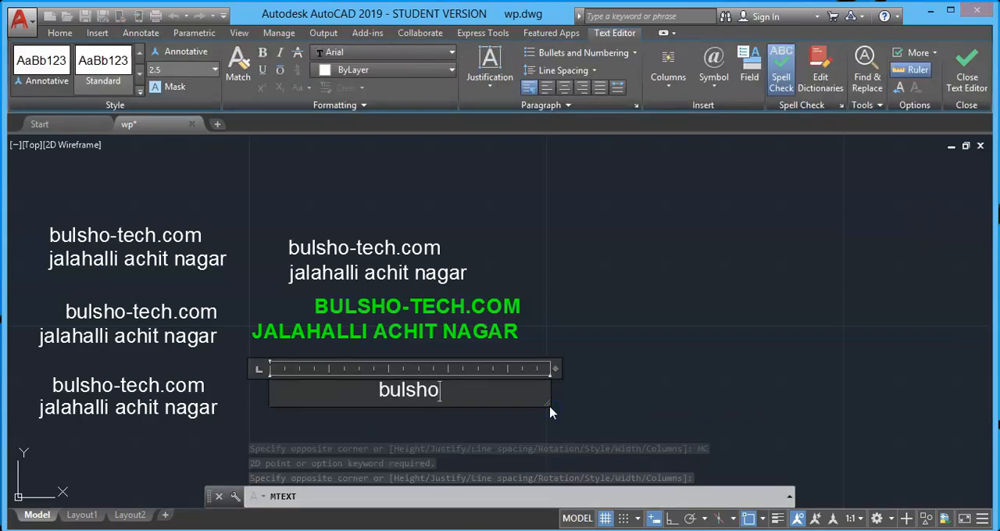
text(-tec)
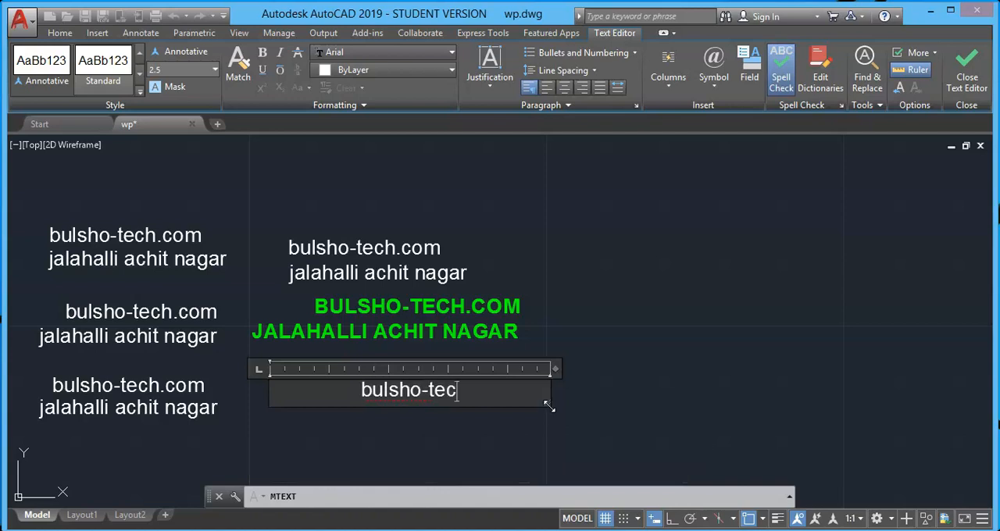
text(h.com)
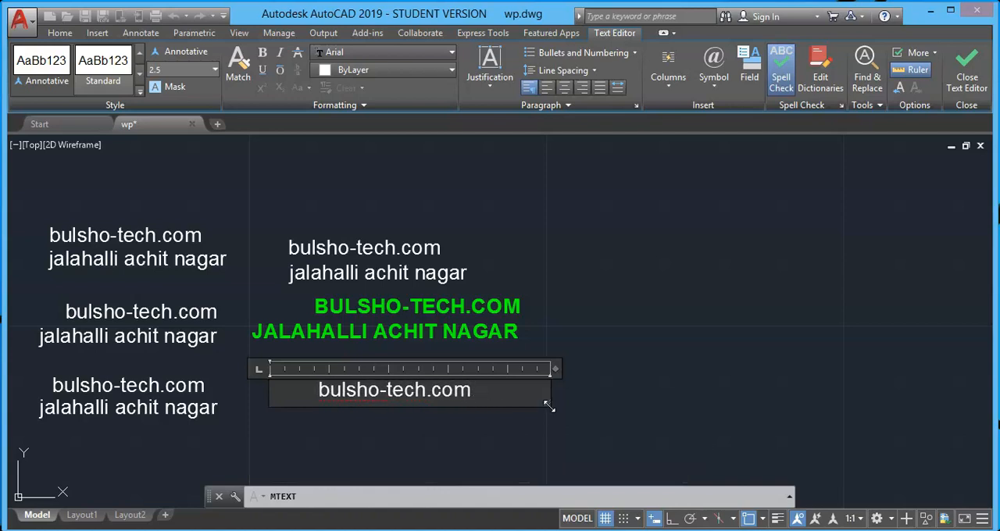
text(jalahalli achit na)
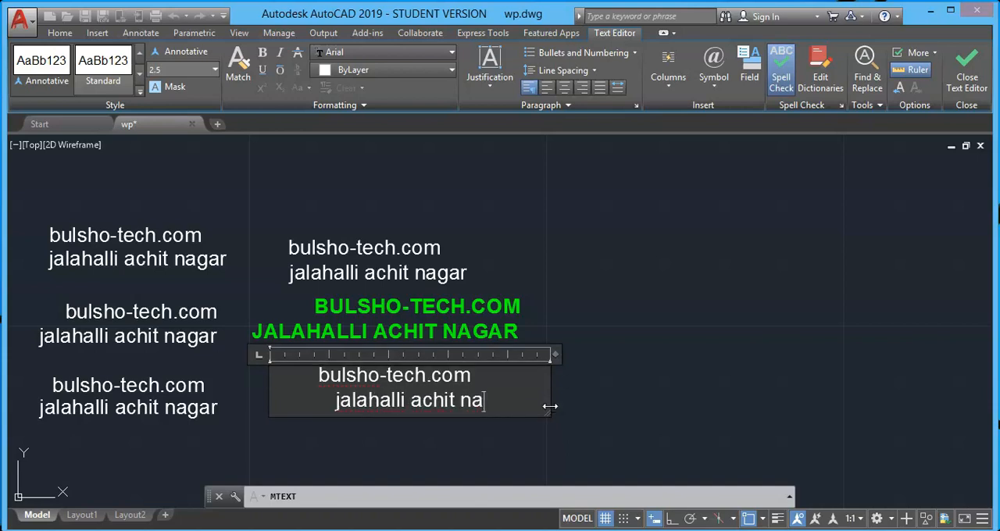
text(gar)
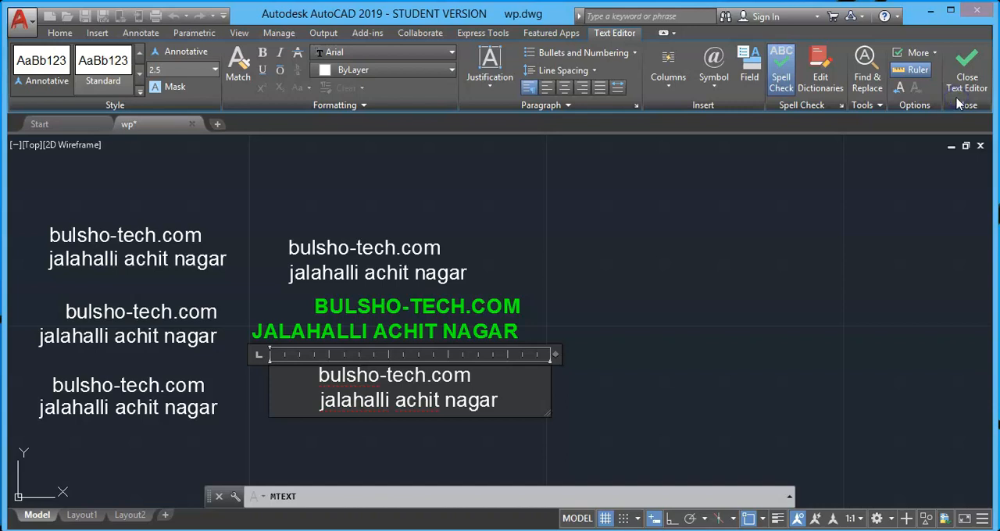
mouse_move(849, 210)
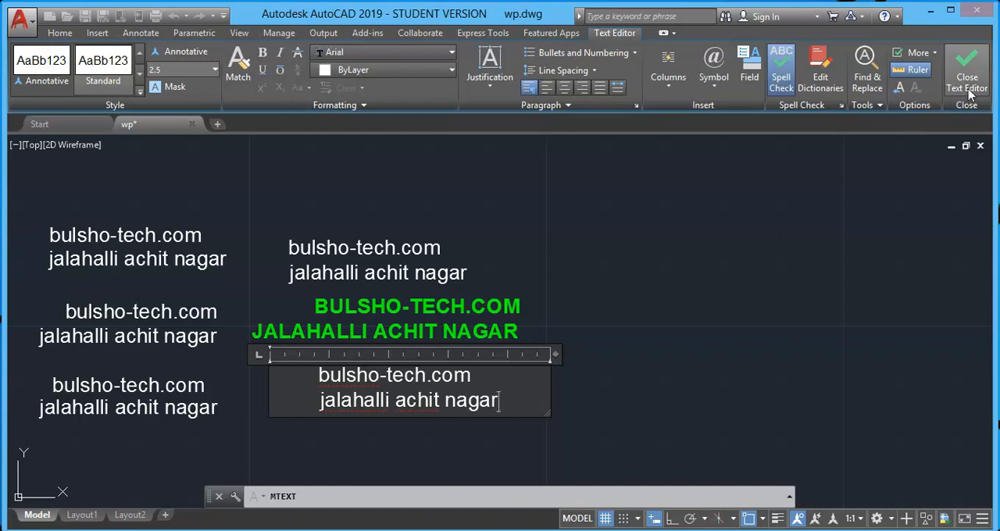
click(965, 71)
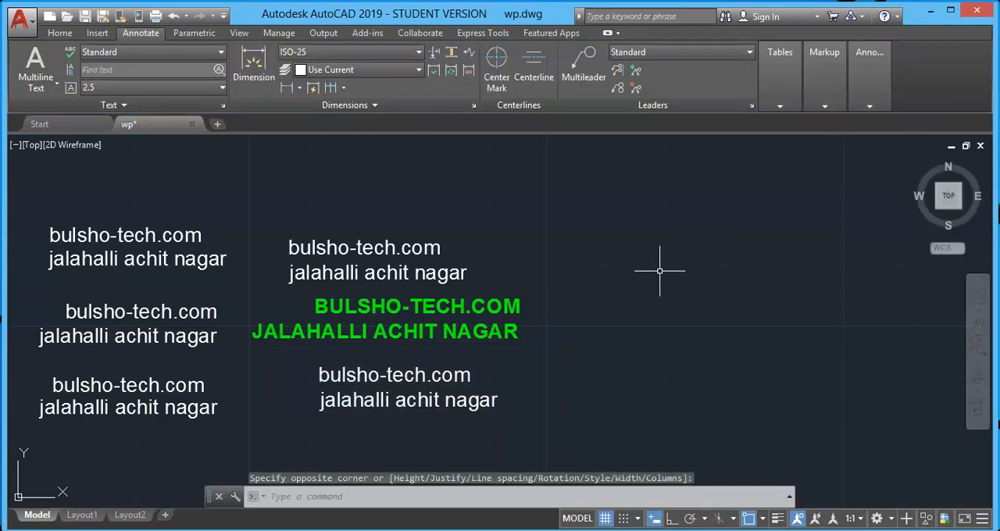
mouse_move(653, 300)
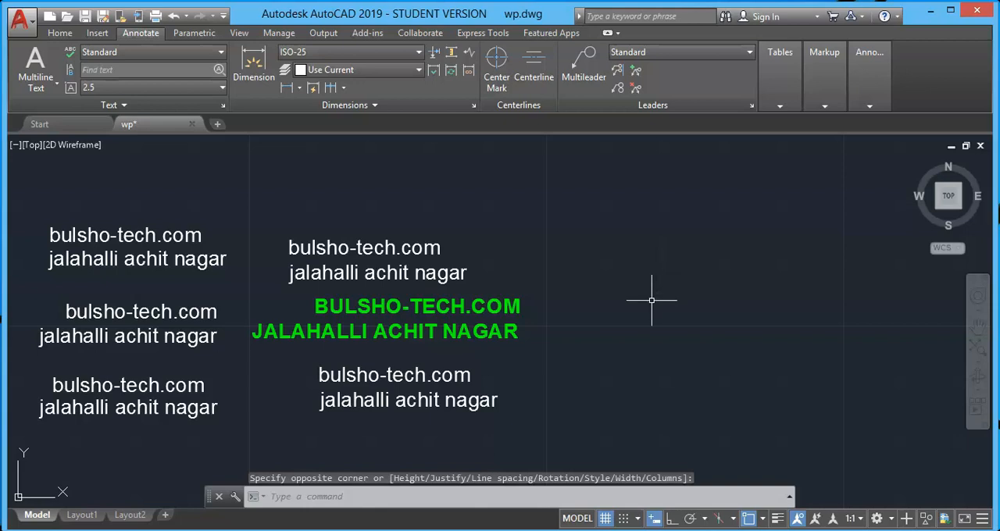
mouse_move(650, 305)
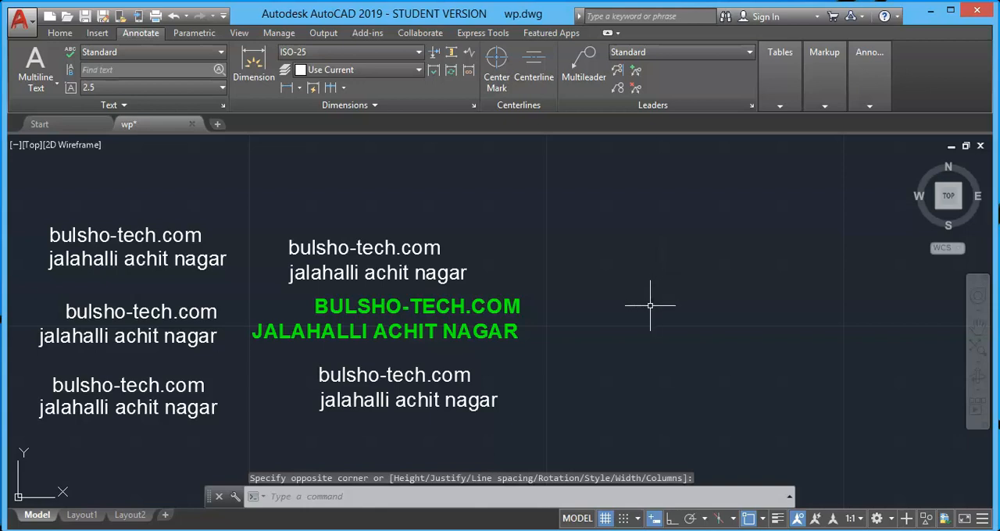
mouse_move(649, 307)
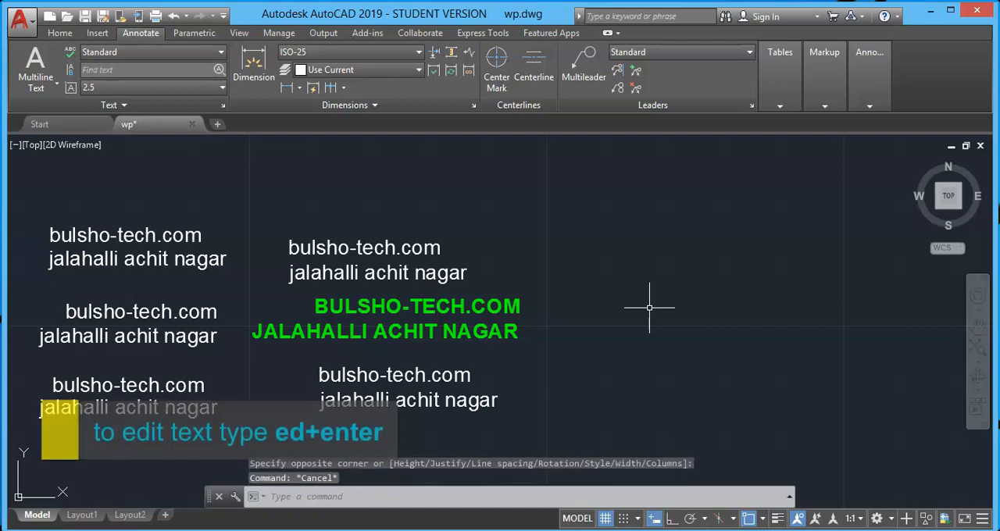
text(ed)
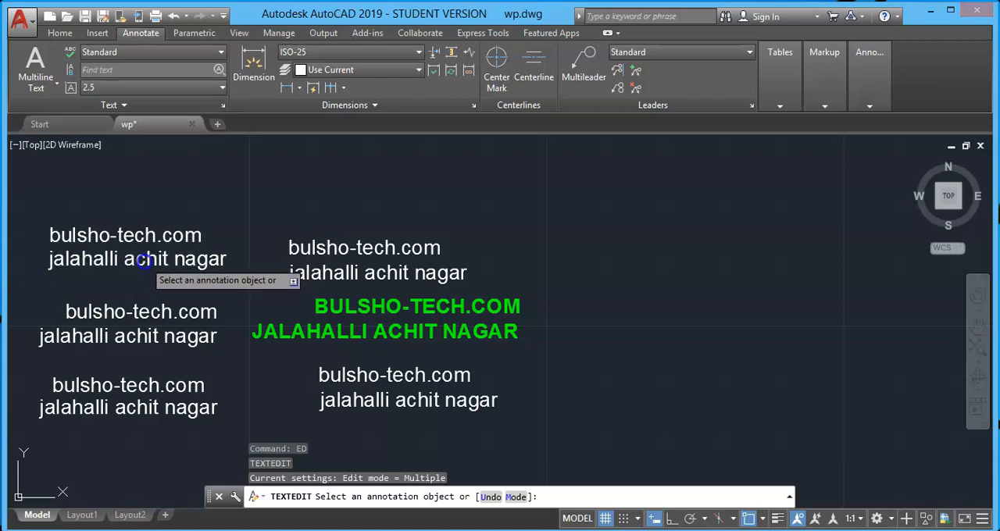
click(137, 260)
text(m)
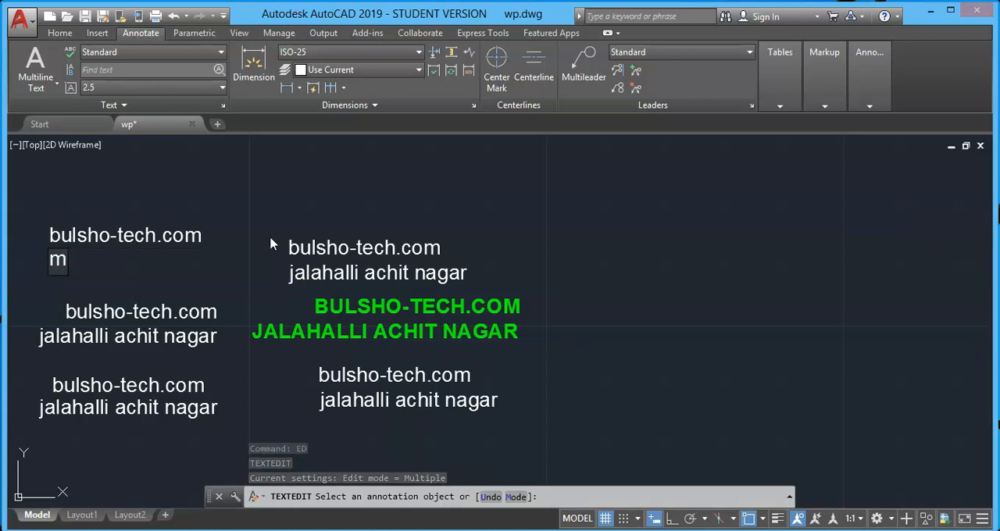
text(ahad)
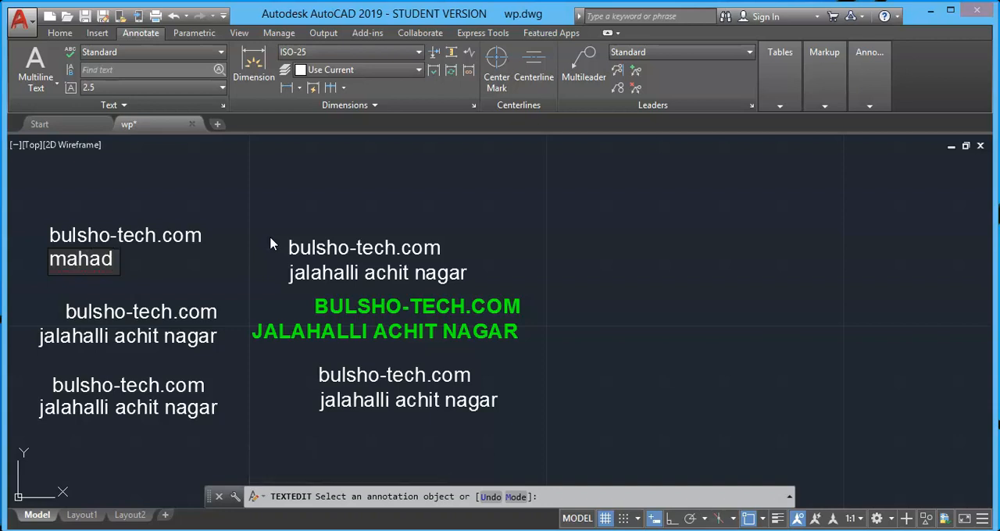
text(ahm)
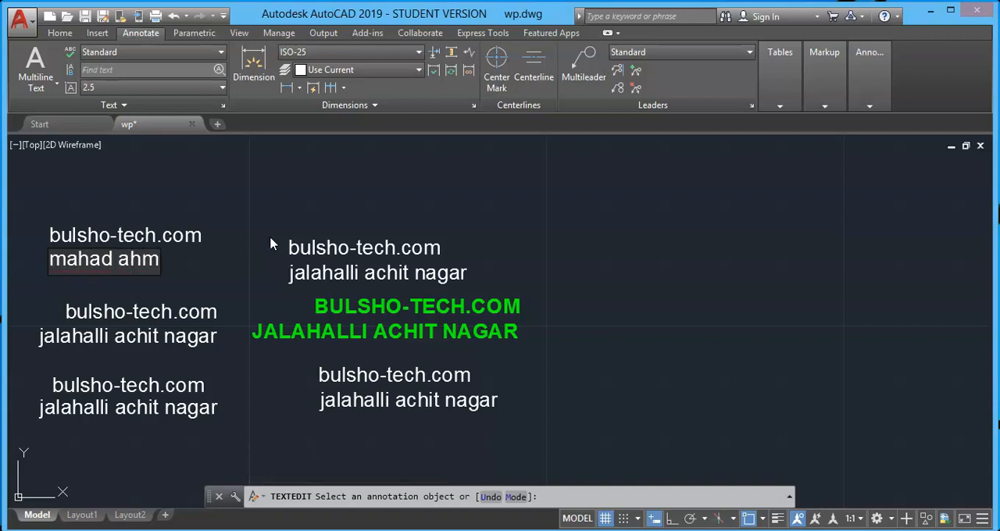
text(ed)
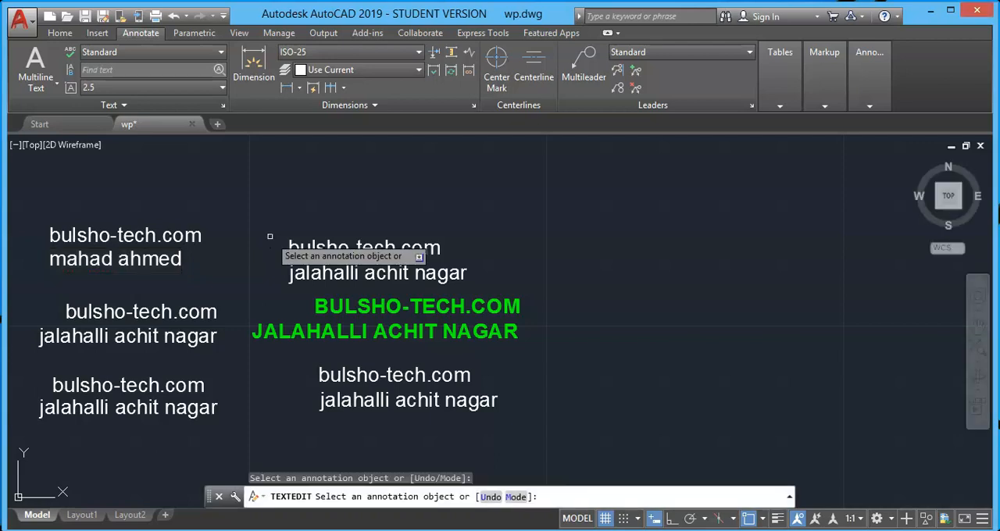
mouse_move(641, 388)
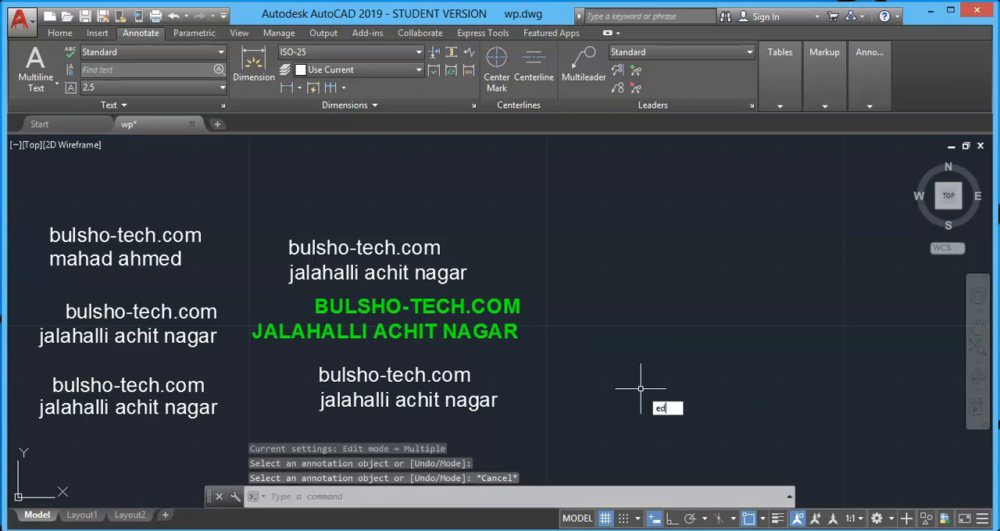
Repeat TEXTEDIT on the upper-centre block, select all its text and show the font list.
key(Return)
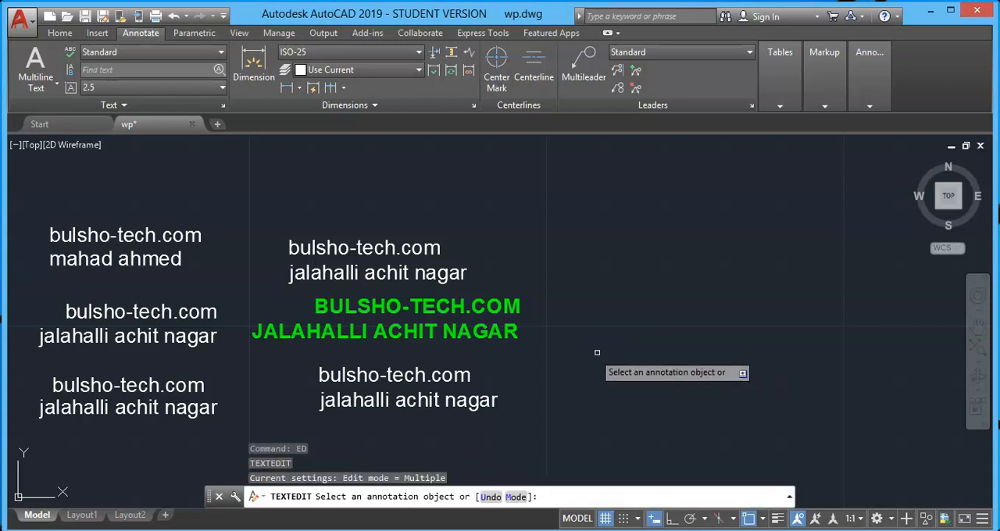
mouse_move(406, 281)
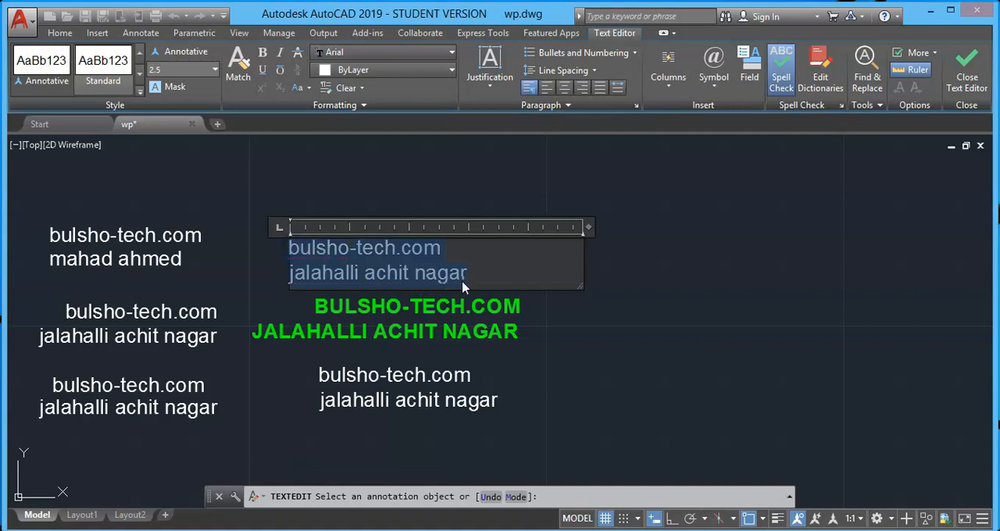
mouse_move(310, 243)
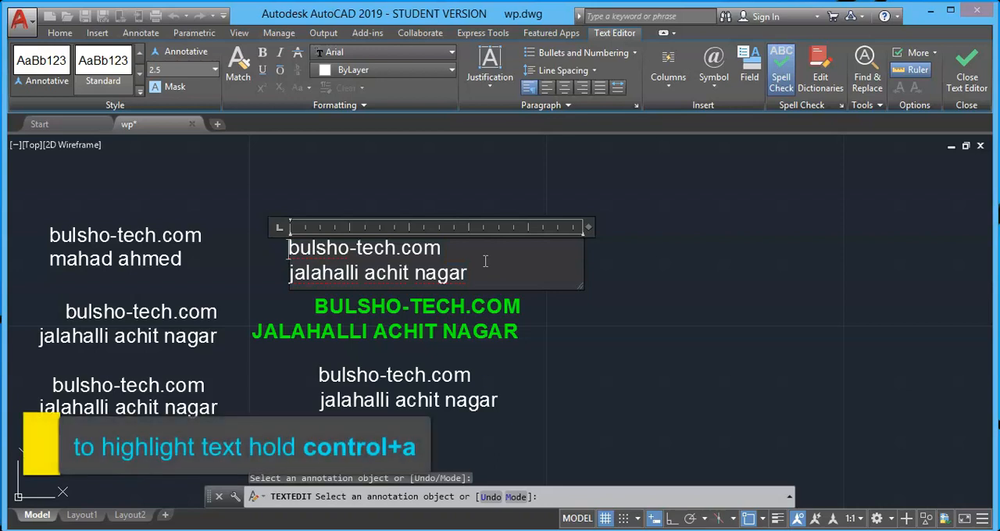
key(ctrl+a)
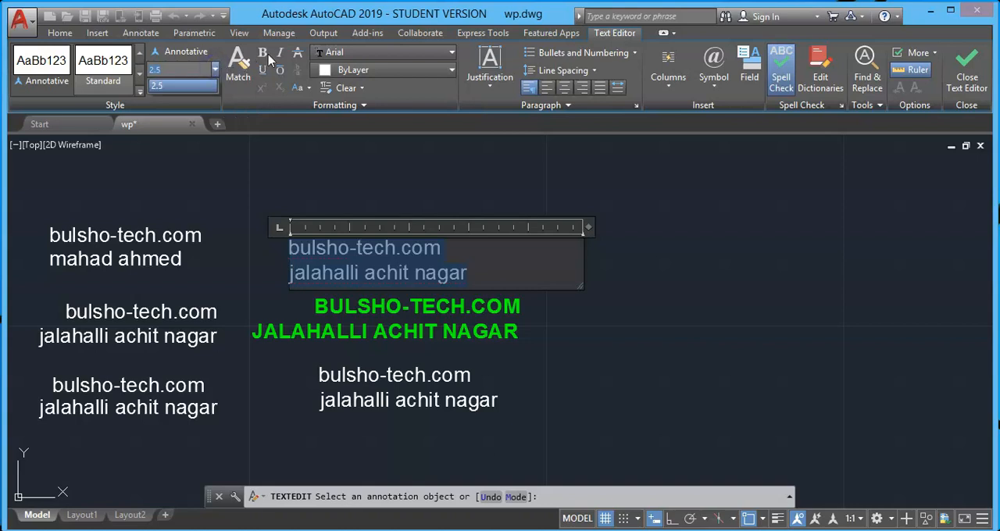
mouse_move(297, 53)
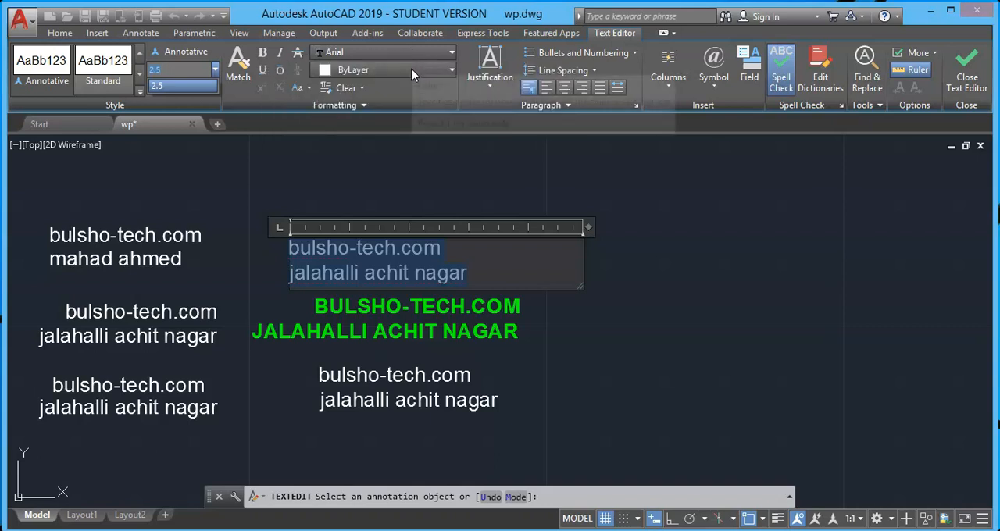
click(450, 53)
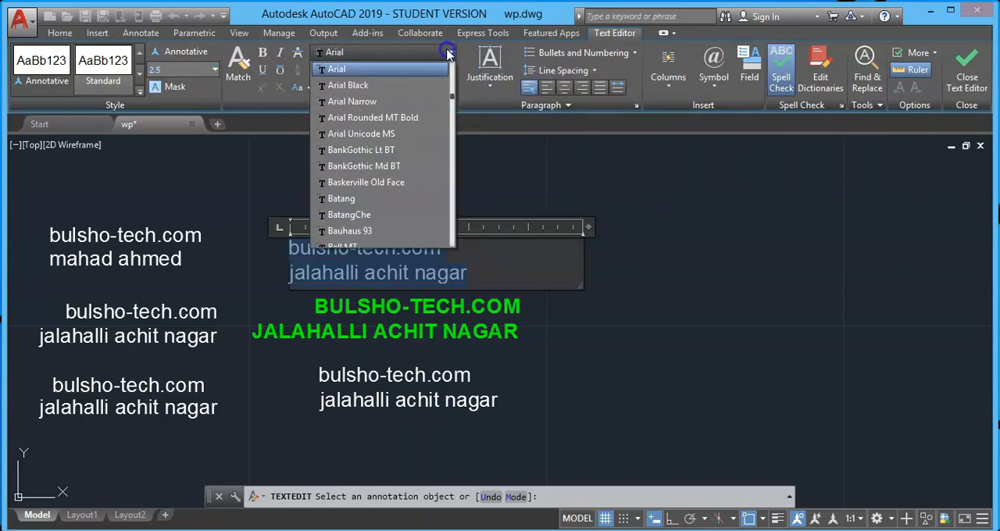
click(447, 53)
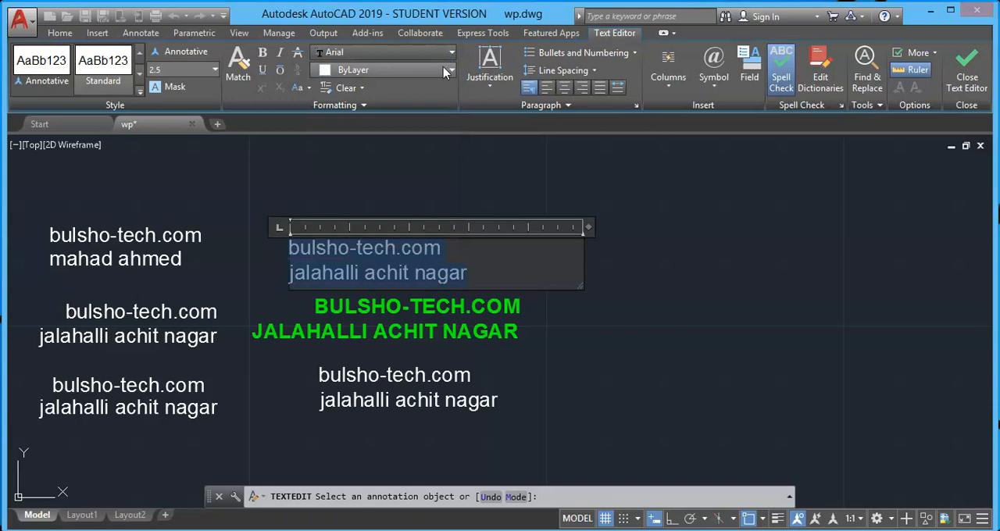
click(447, 69)
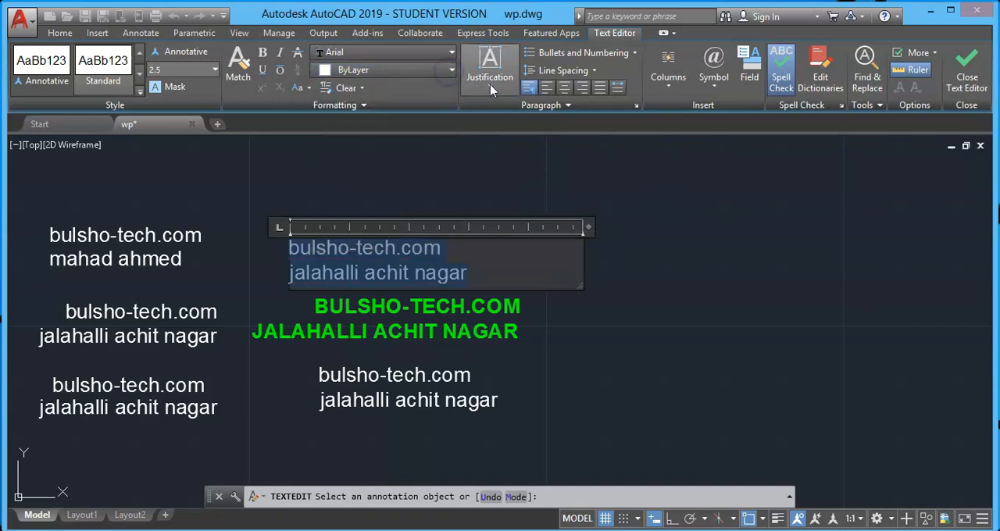
click(490, 76)
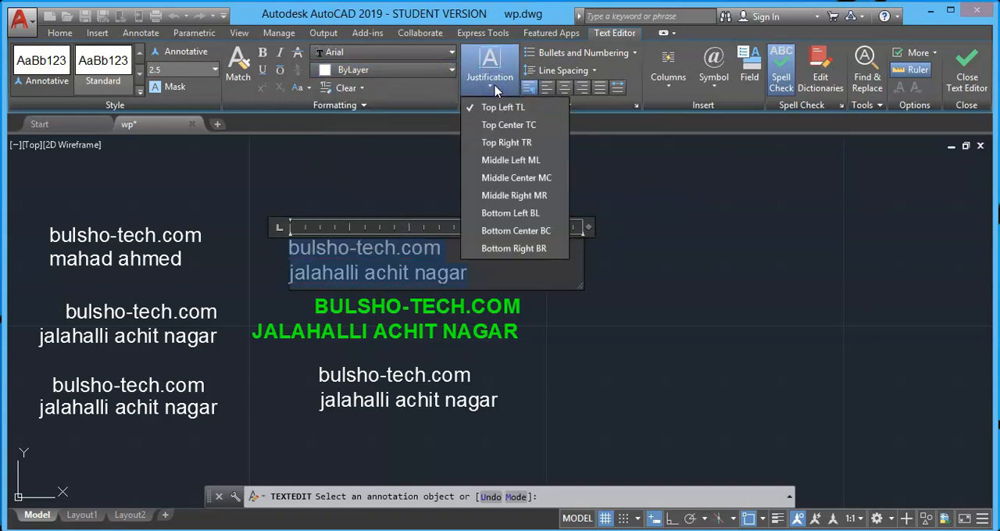
mouse_move(456, 166)
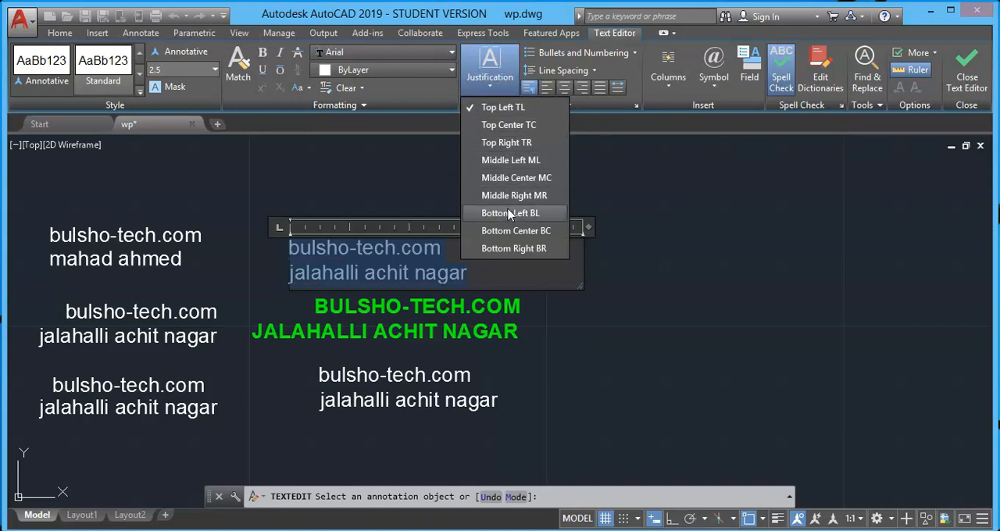
mouse_move(513, 106)
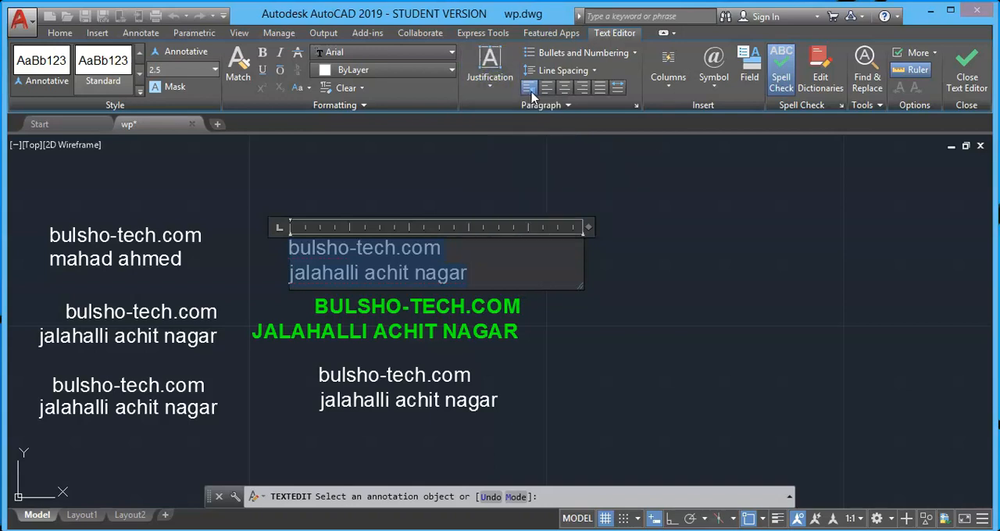
mouse_move(532, 93)
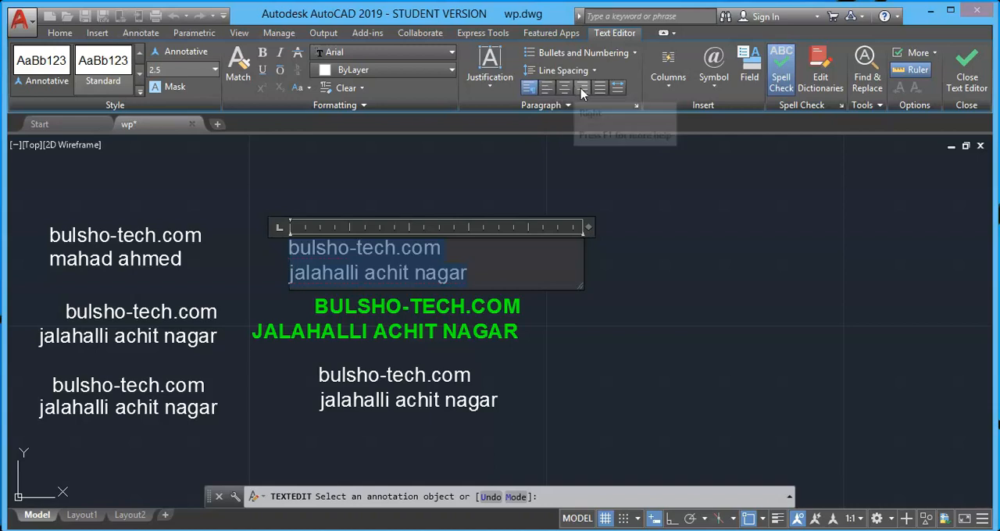
mouse_move(581, 88)
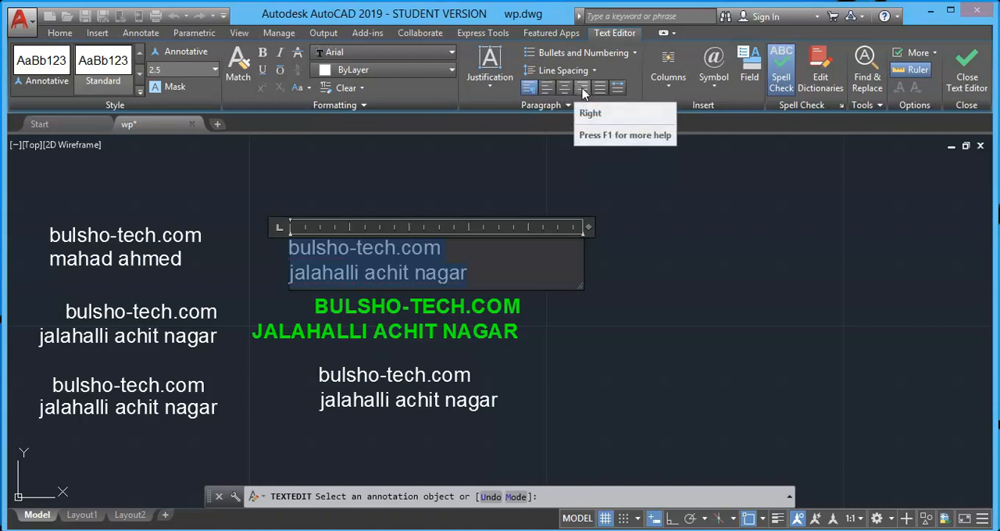
mouse_move(564, 87)
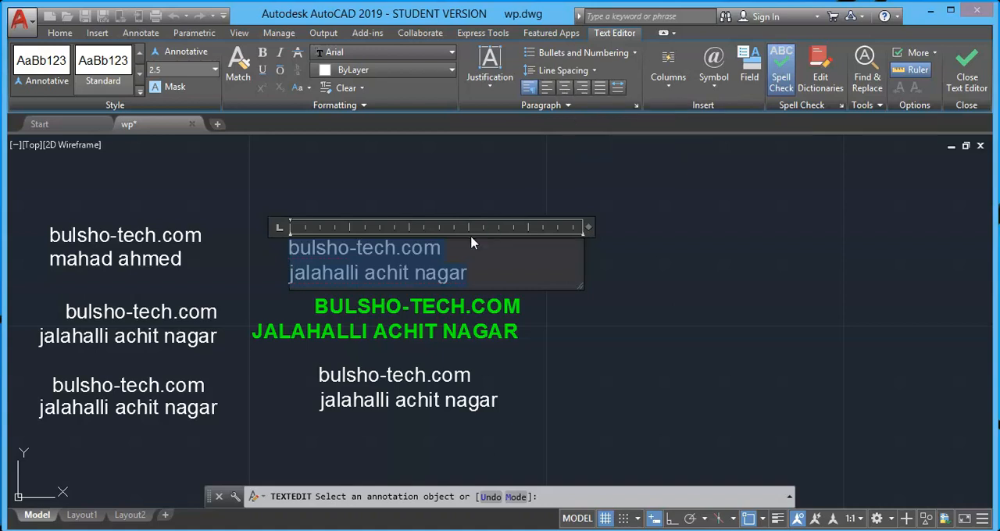
Bring up the text editor's right-click menu over the upper-centre text block.
right_click(468, 244)
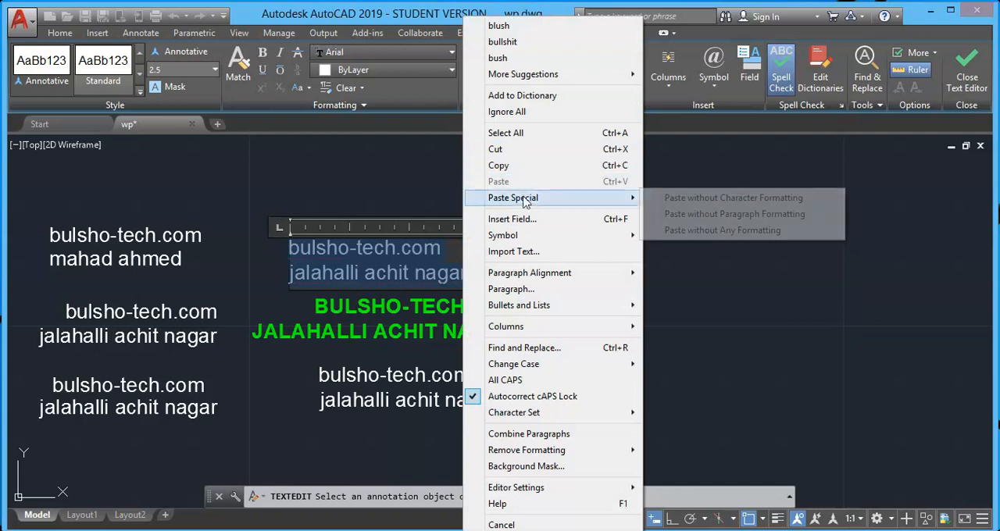
mouse_move(529, 272)
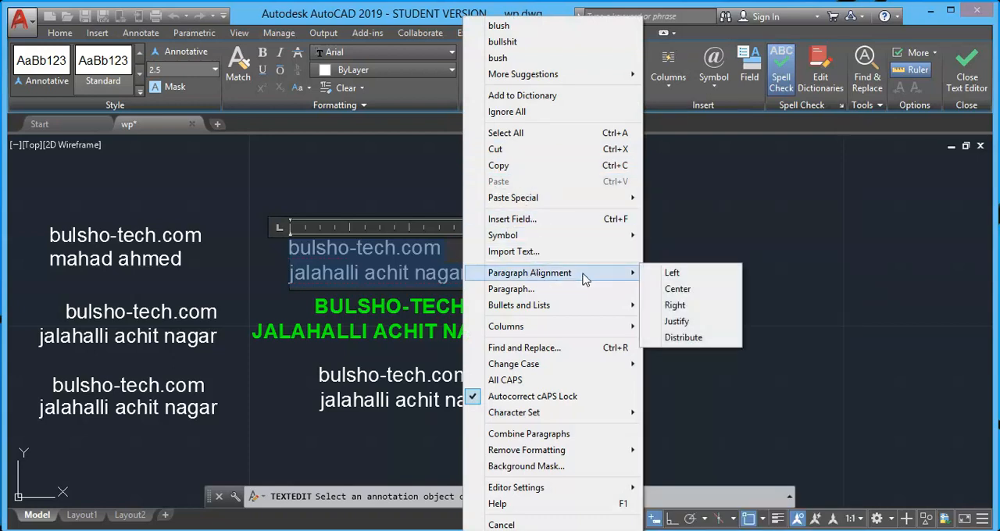
mouse_move(640, 278)
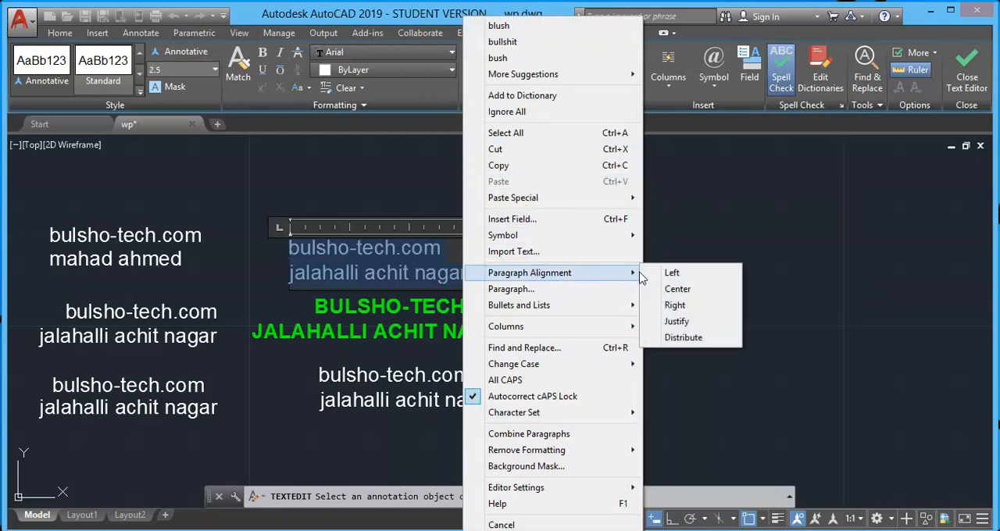
mouse_move(607, 279)
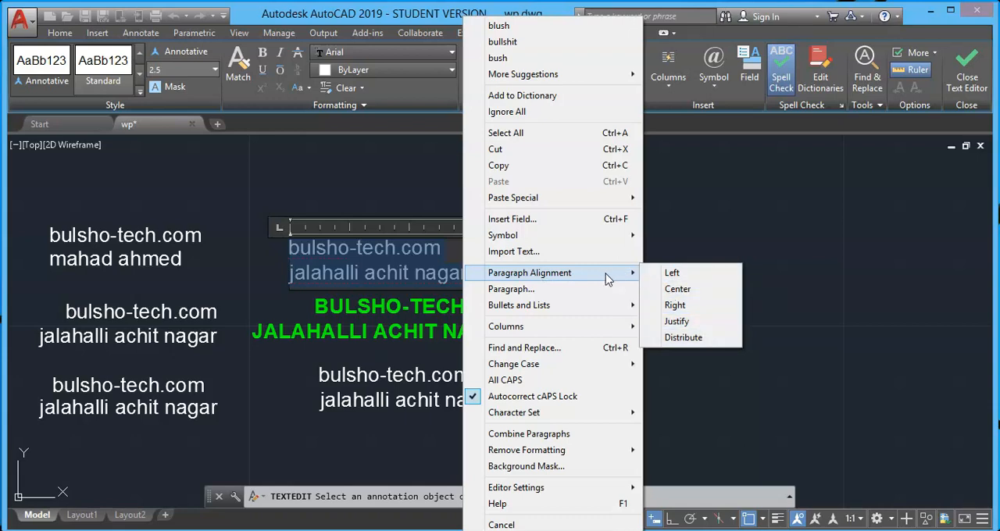
mouse_move(512, 364)
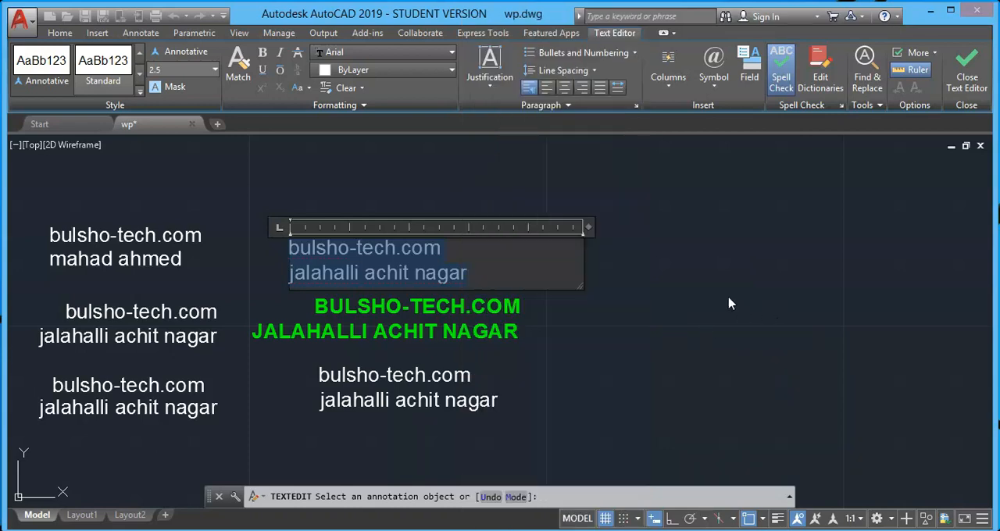
mouse_move(781, 65)
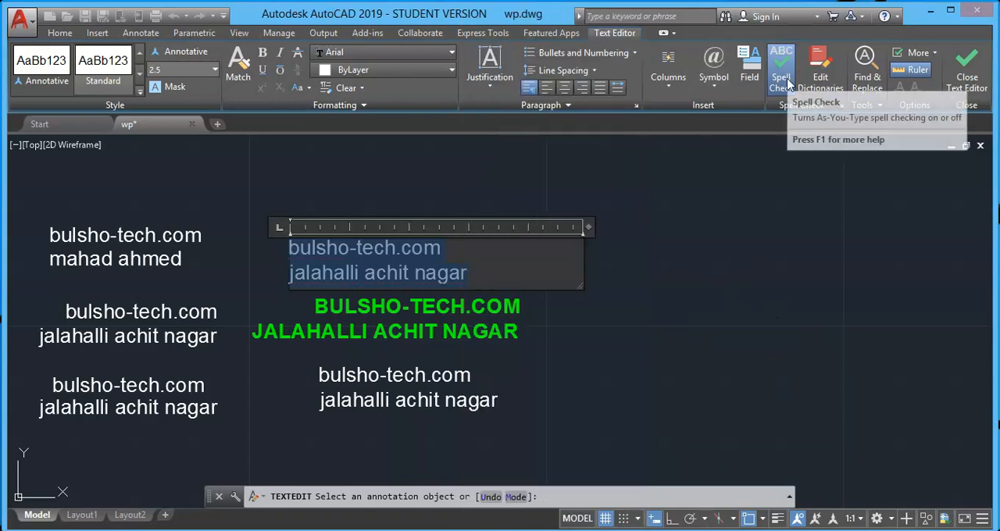
mouse_move(617, 356)
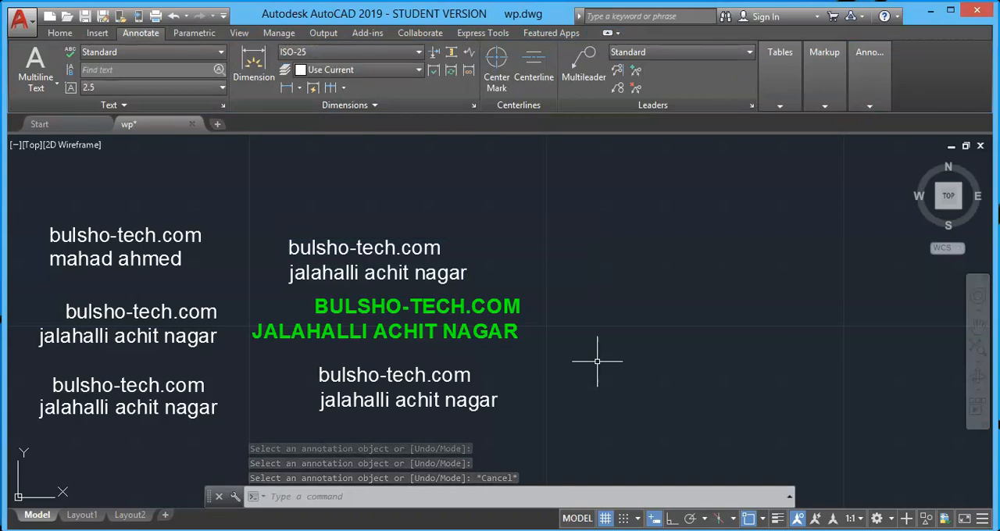
Run ST to reach the Text Style dialog listing Standard and Annotative, closing it once.
text(ST)
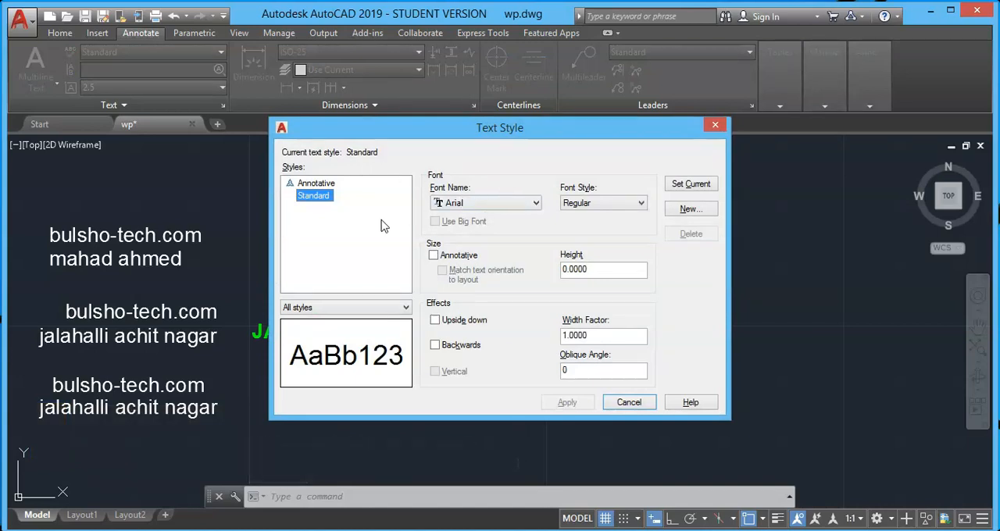
mouse_move(383, 322)
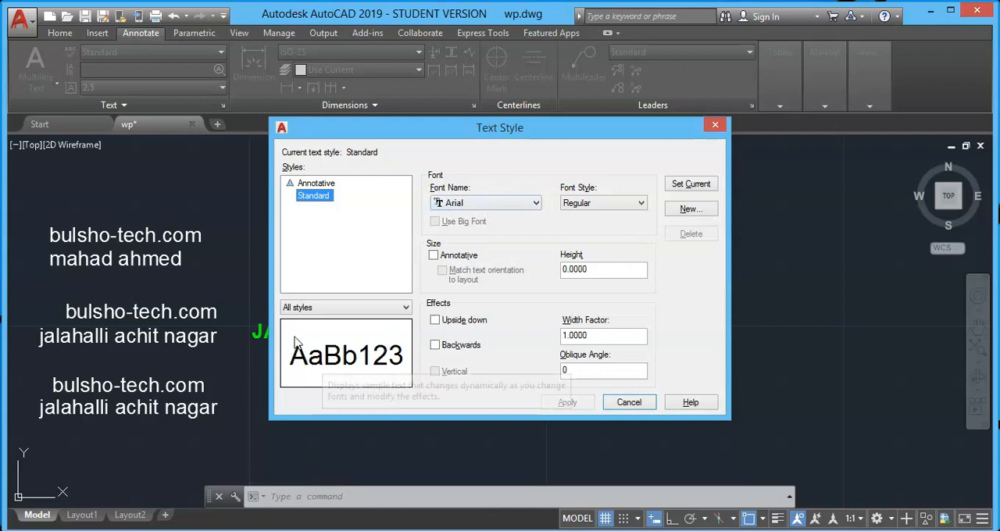
click(534, 203)
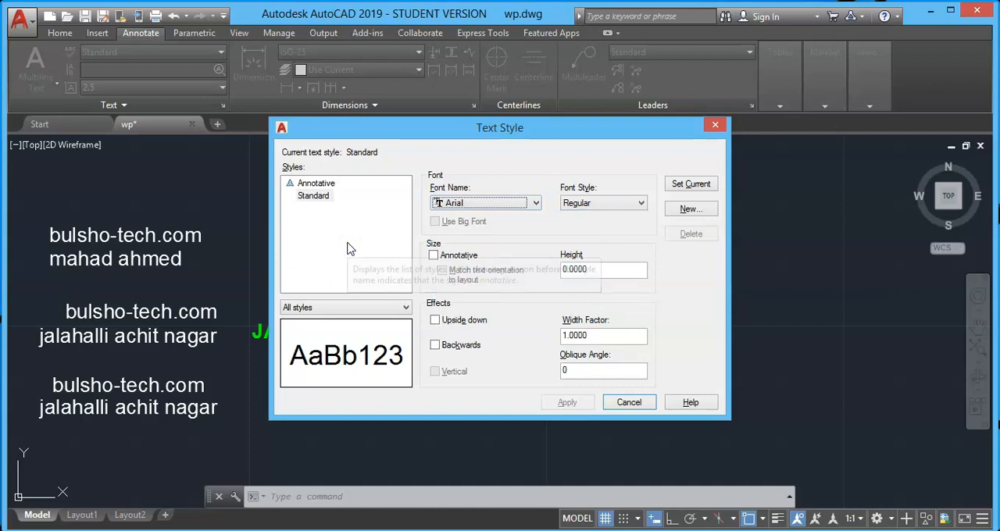
mouse_move(304, 372)
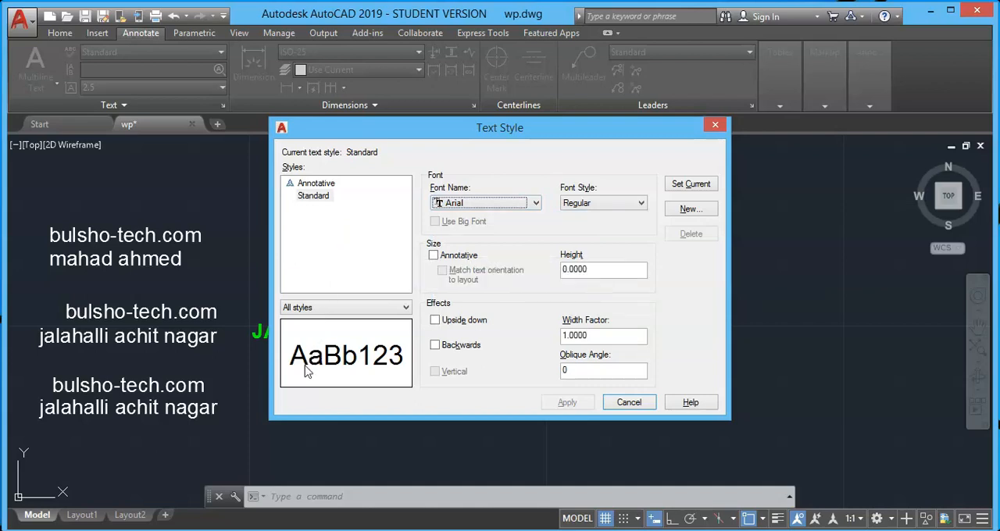
mouse_move(350, 231)
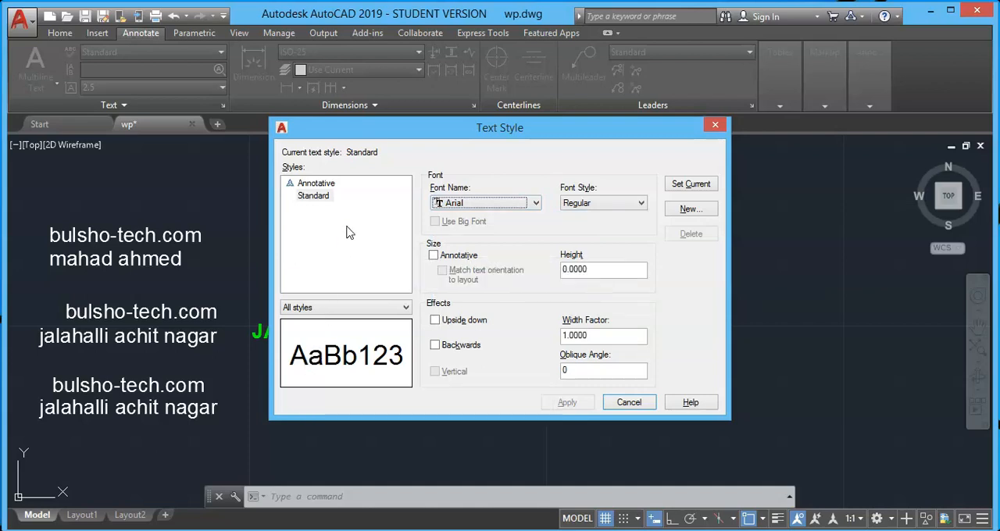
mouse_move(347, 226)
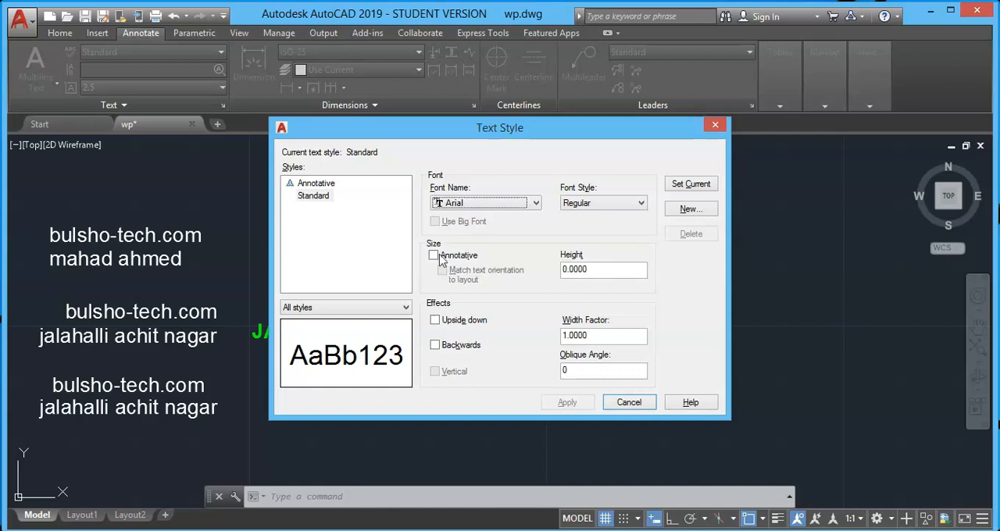
mouse_move(521, 219)
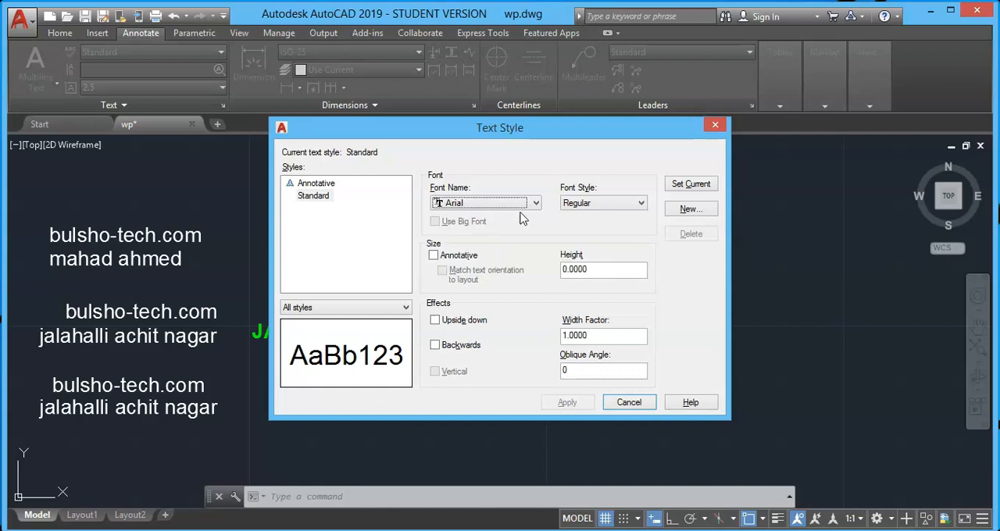
mouse_move(625, 242)
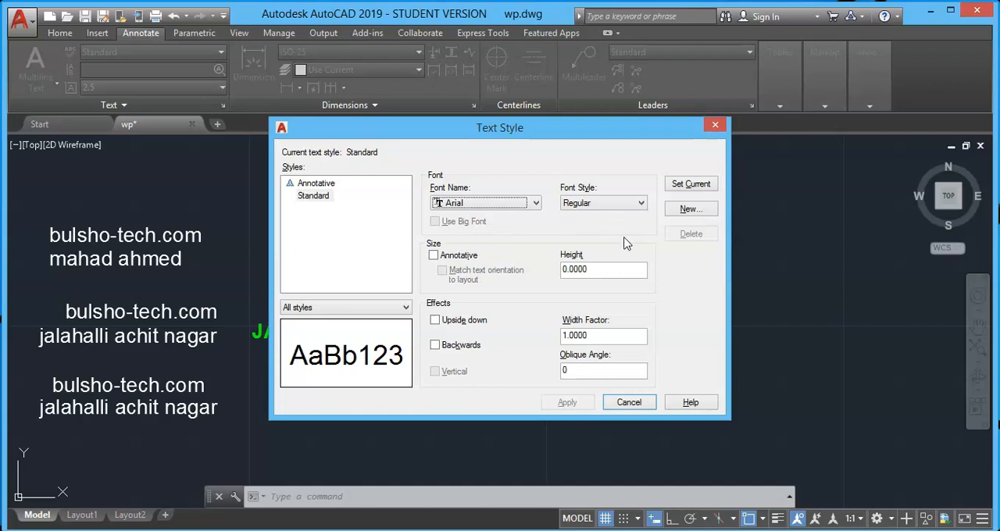
mouse_move(691, 209)
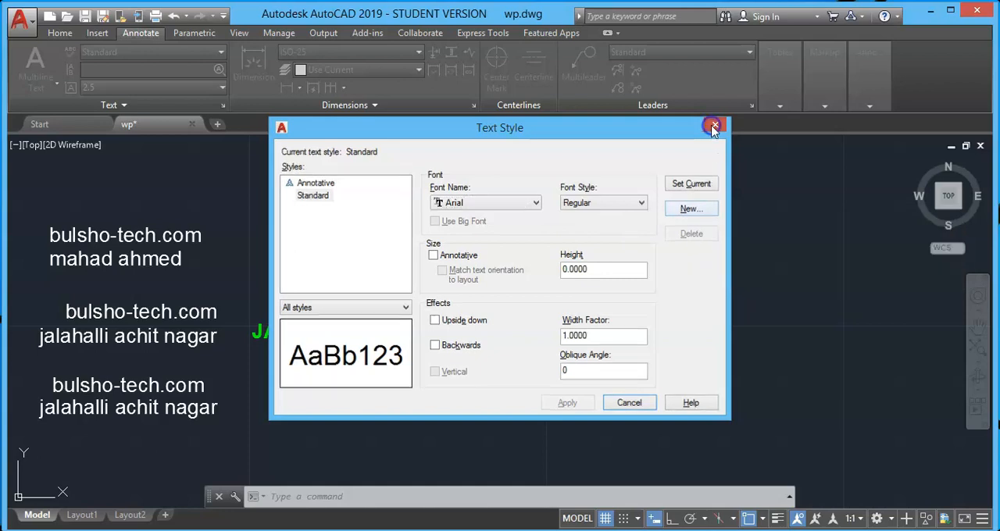
click(712, 127)
text(ST)
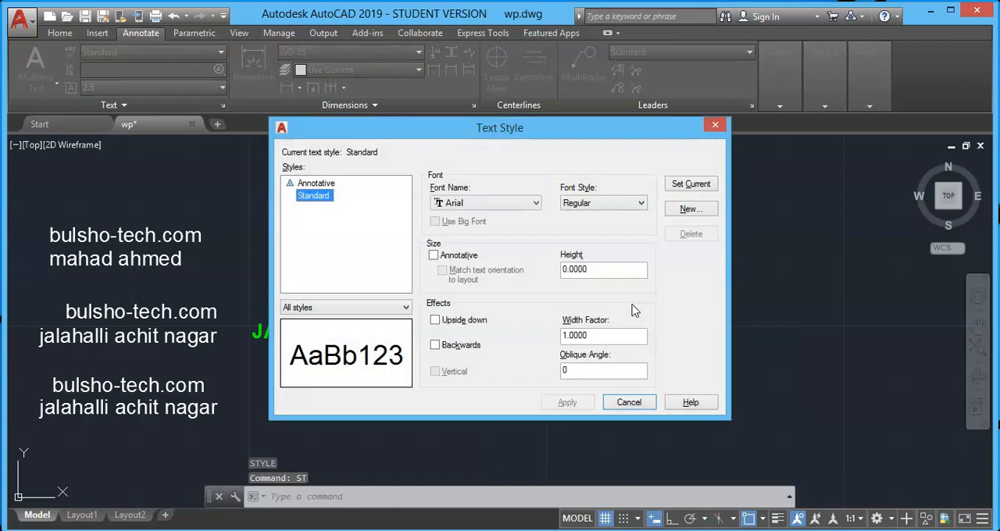
mouse_move(348, 231)
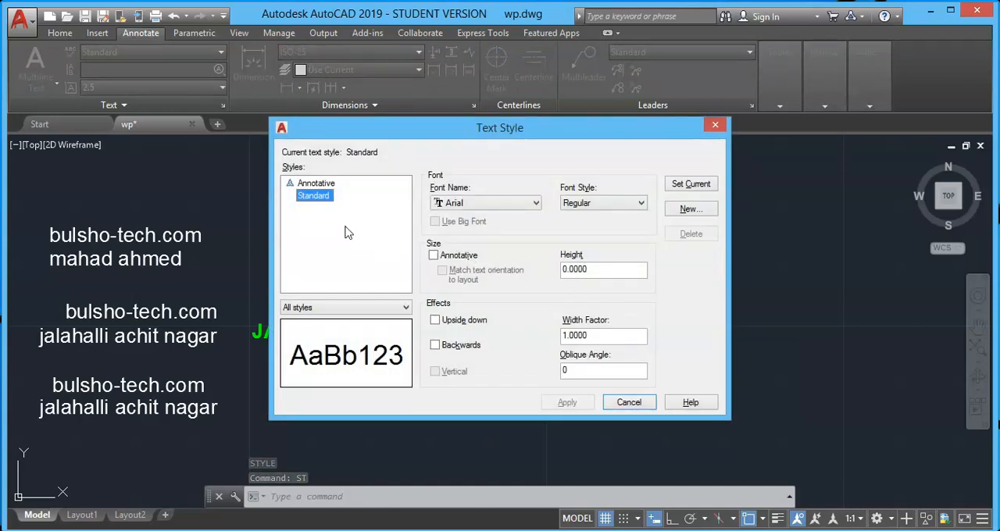
mouse_move(319, 215)
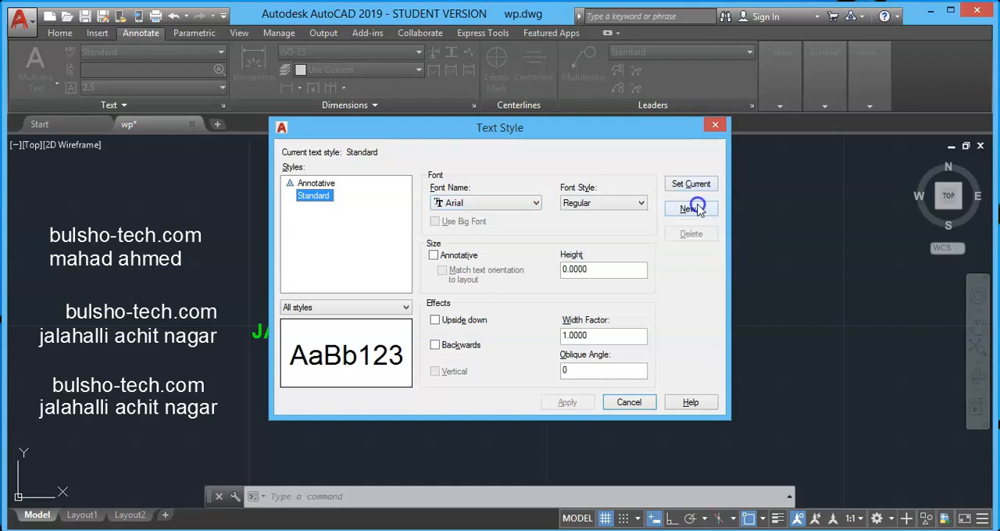
Create a new text style named 'times' and select it.
click(689, 210)
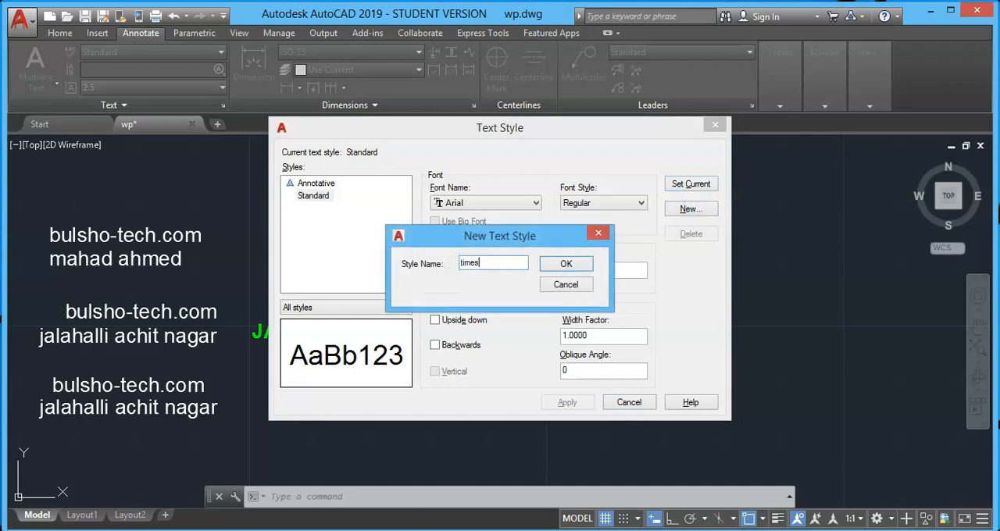
click(566, 263)
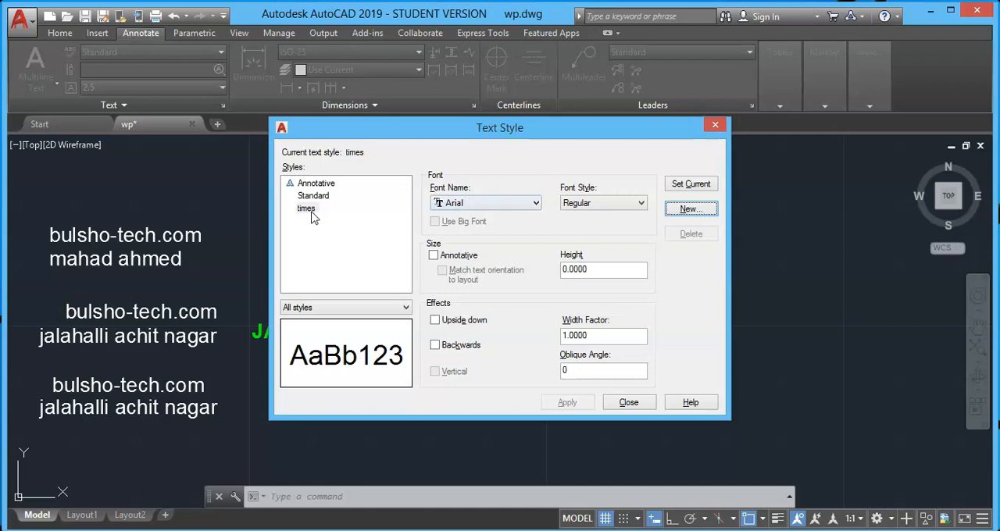
click(306, 207)
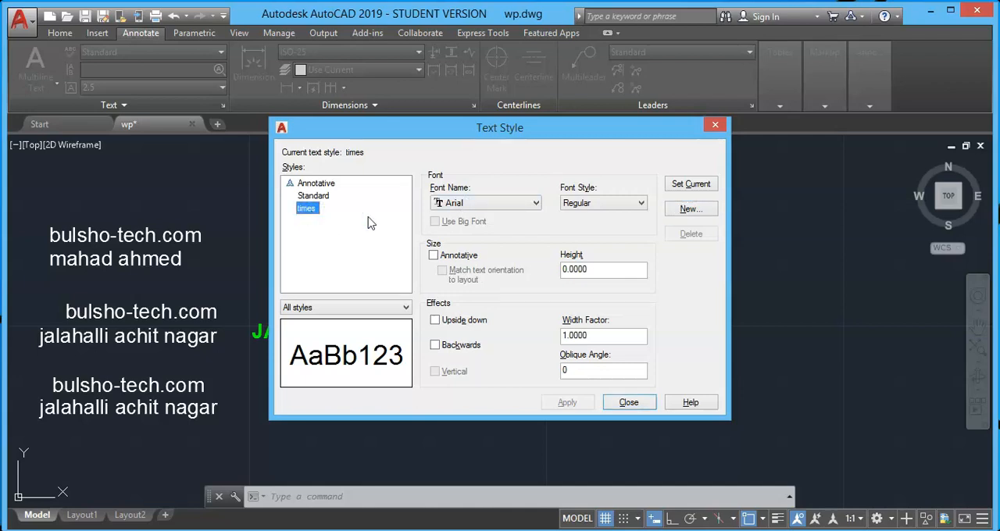
mouse_move(503, 211)
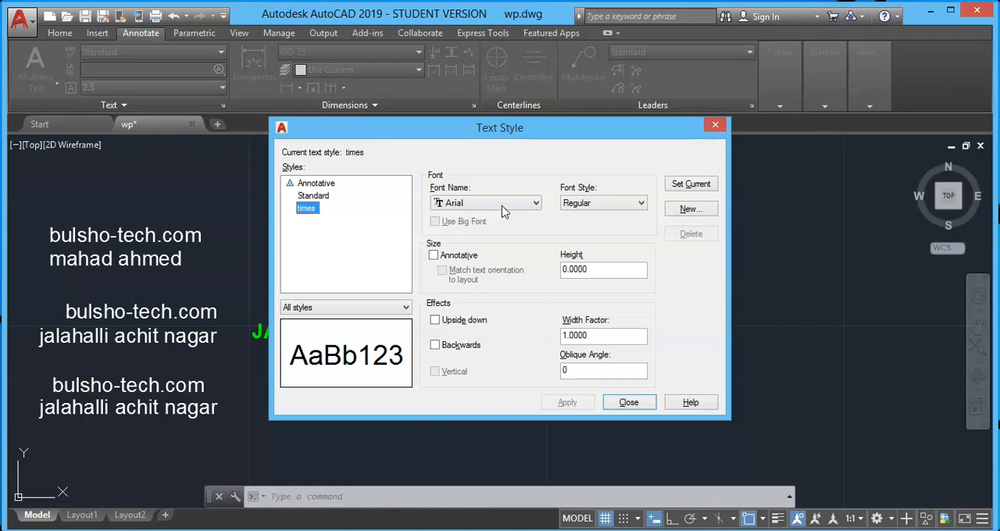
Assign Times New Roman as the font of the 'times' style.
click(535, 203)
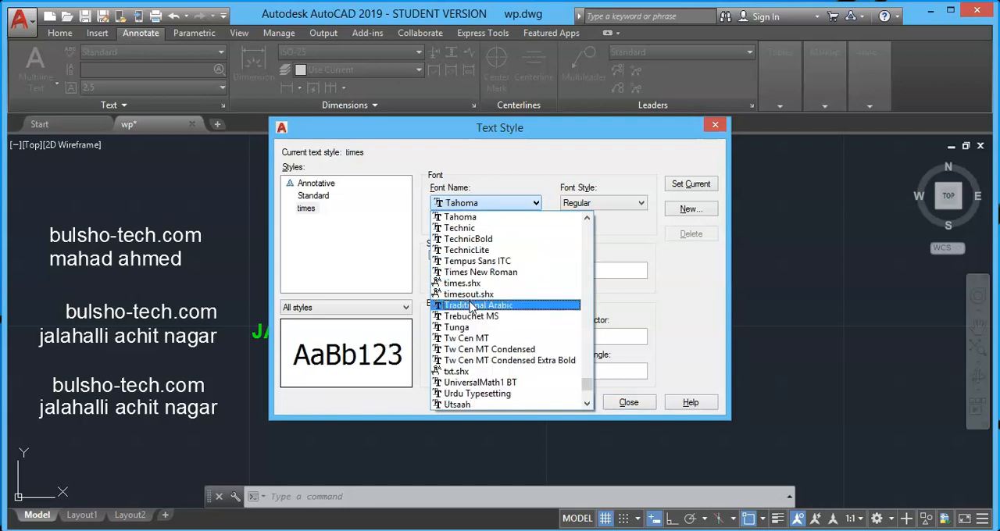
click(479, 272)
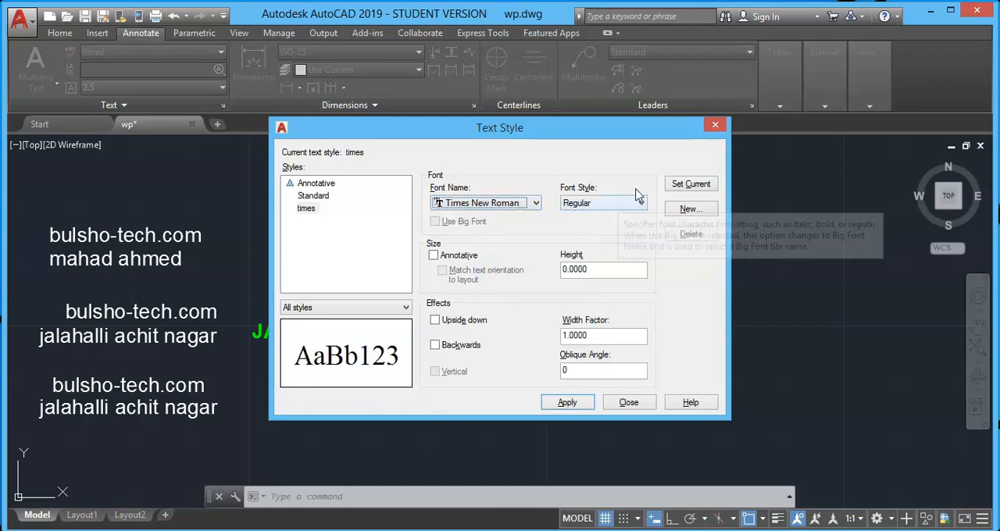
click(641, 203)
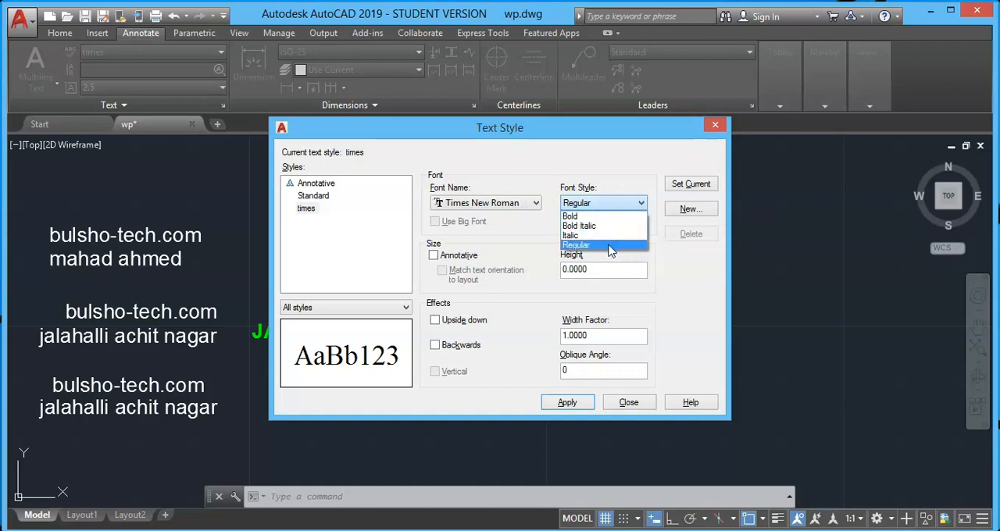
Keep the regular font style and try a width factor of 2.00 for 'times'.
click(575, 245)
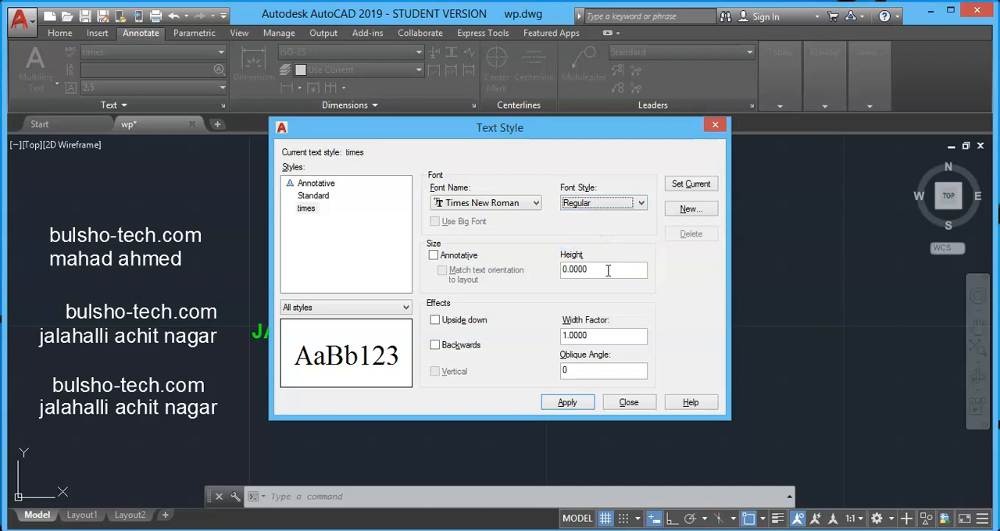
triple_click(603, 269)
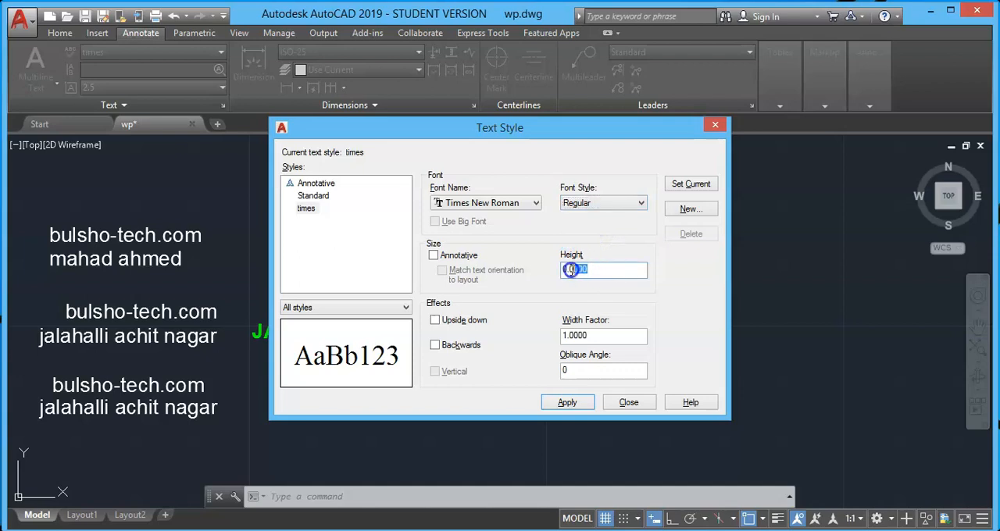
triple_click(581, 269)
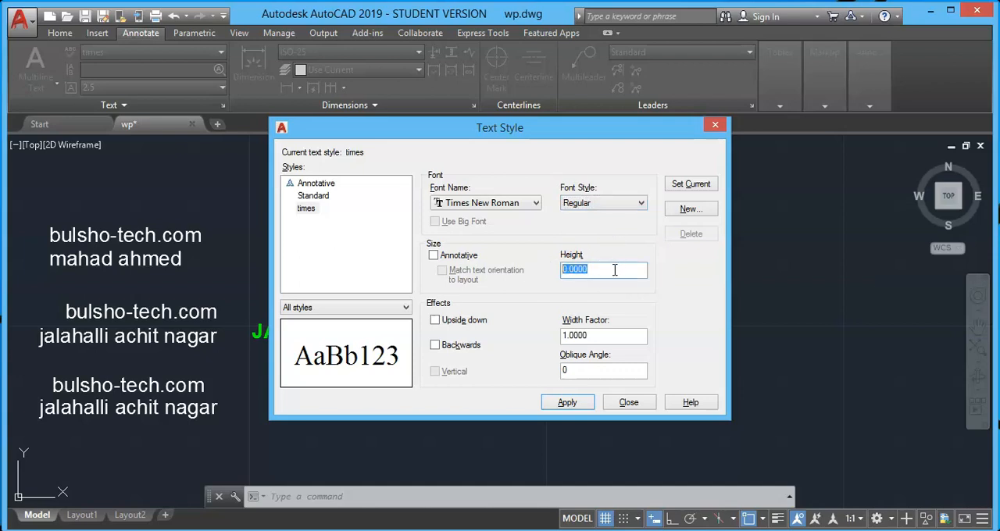
mouse_move(603, 269)
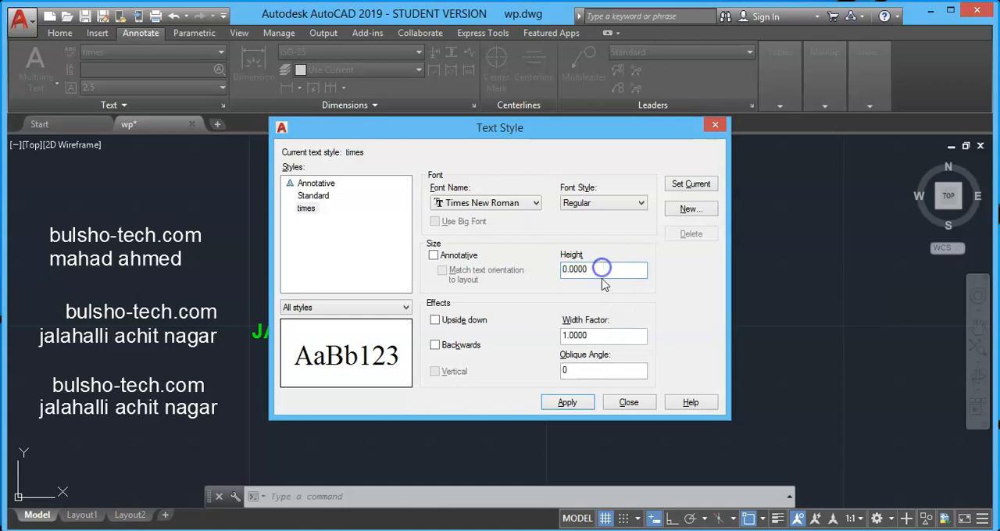
triple_click(603, 334)
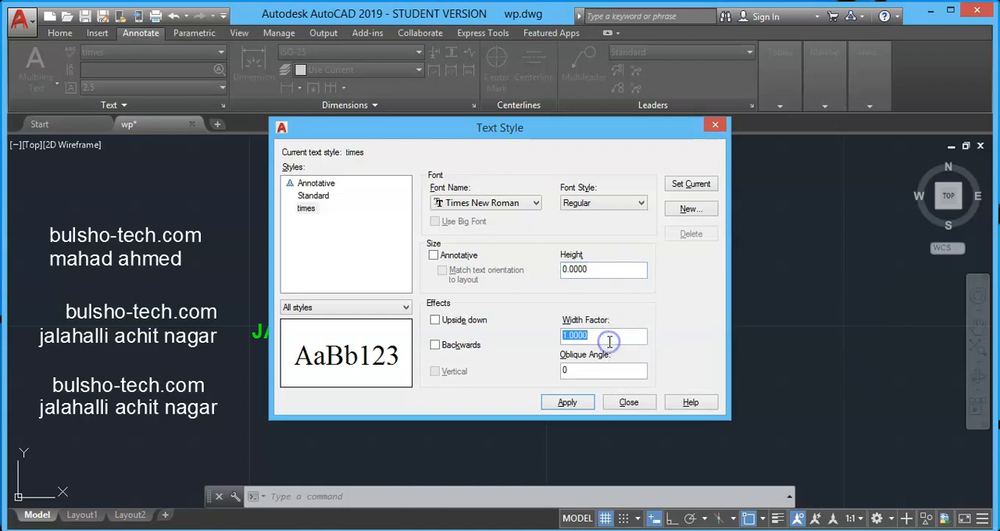
mouse_move(610, 334)
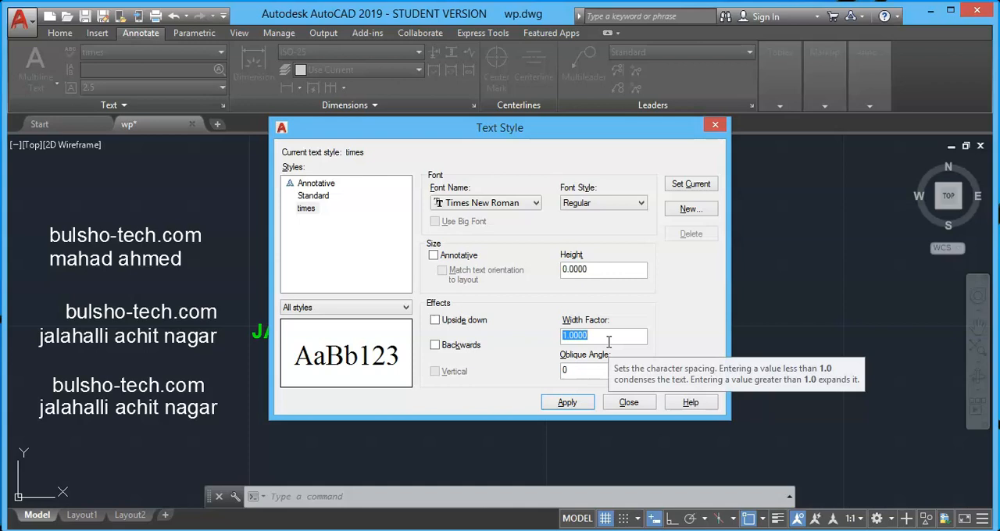
text(2)
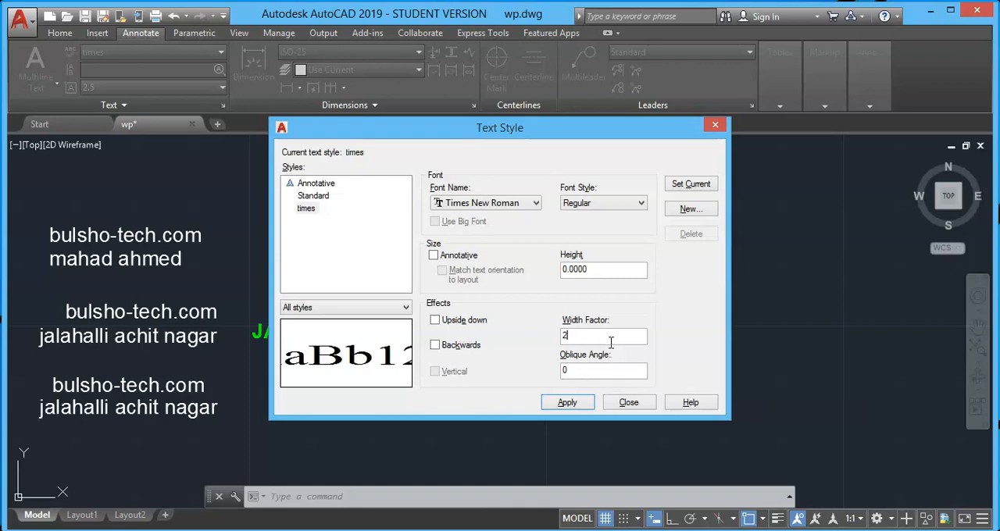
text(.0)
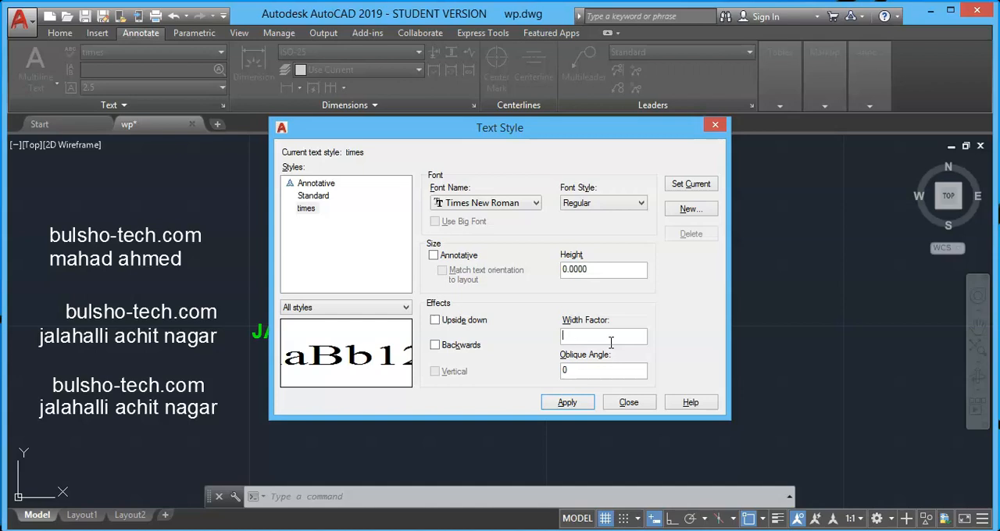
text(0)
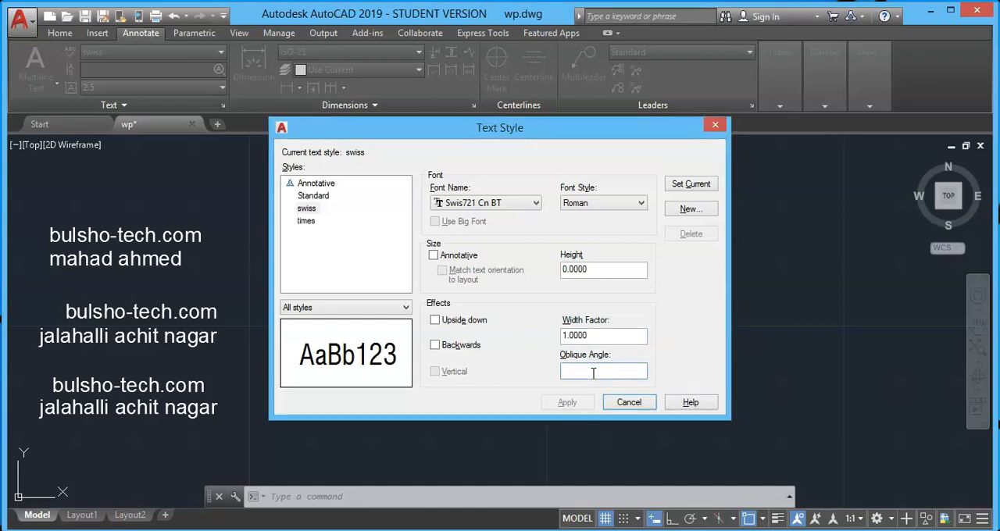
Set the oblique angle of 'times' to 30.
text(30)
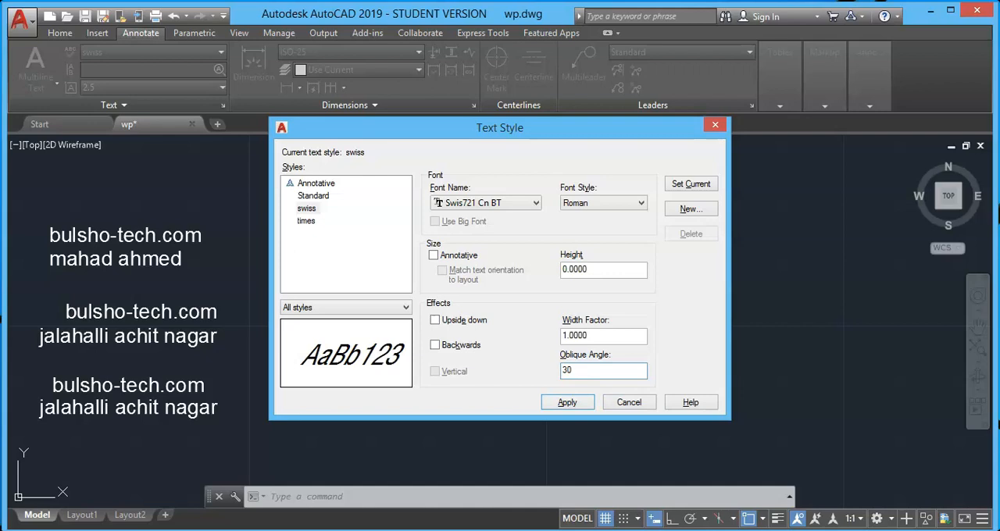
triple_click(603, 370)
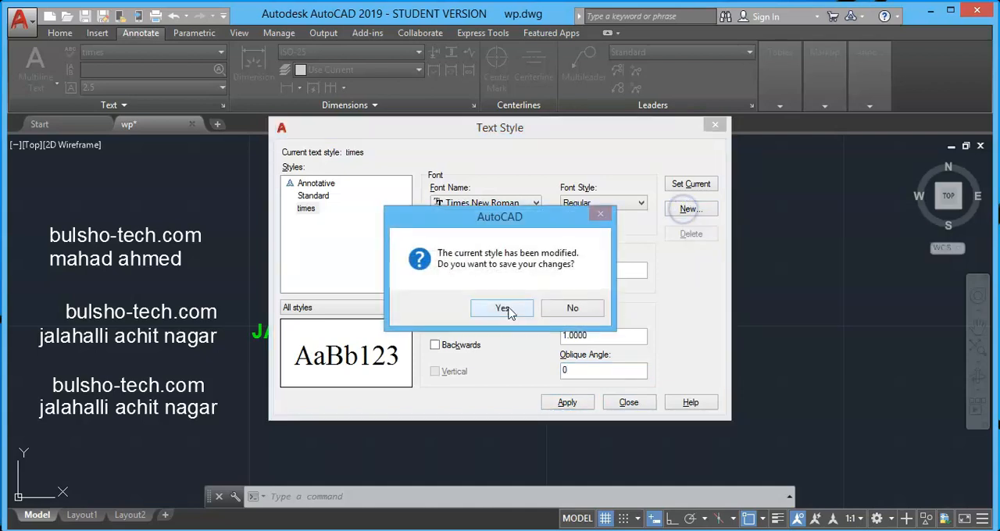
Save the changes to 'times' and confirm the new style name 'swiss'.
click(502, 308)
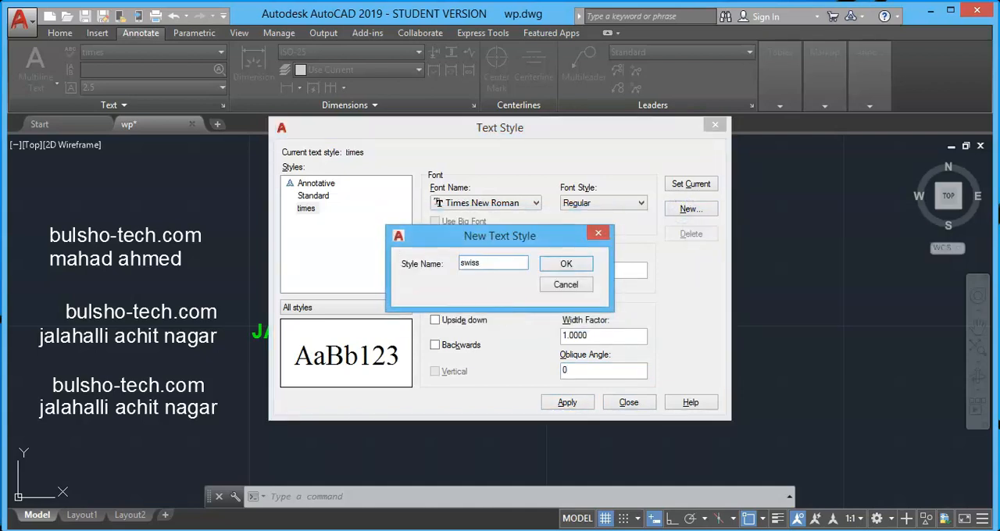
click(534, 203)
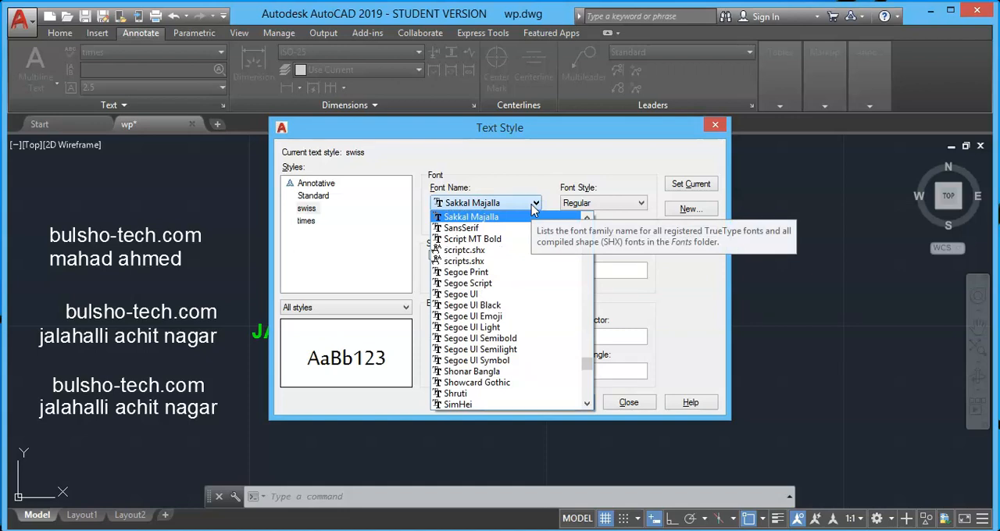
Give 'swiss' the Swis721 Cn BT font and close the Text Style dialog.
scroll(down, 3)
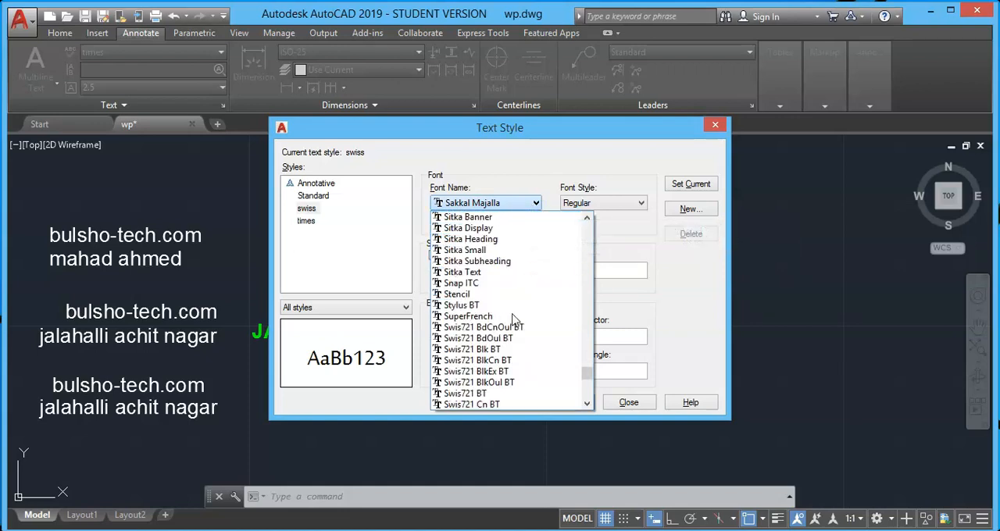
click(472, 403)
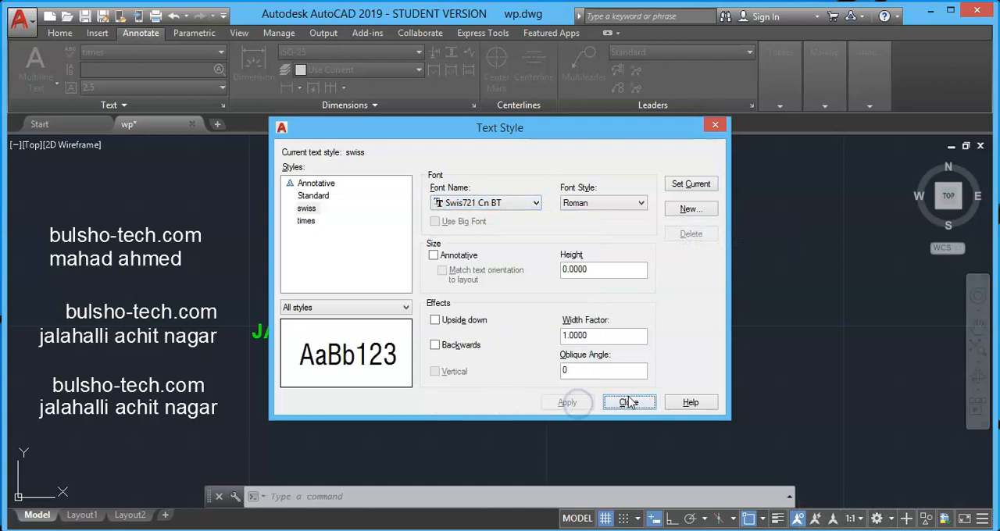
click(628, 401)
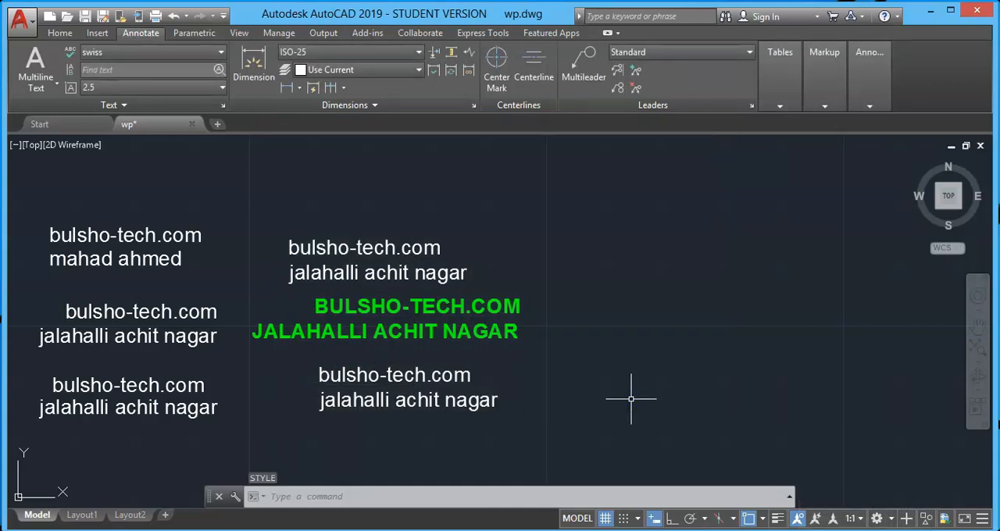